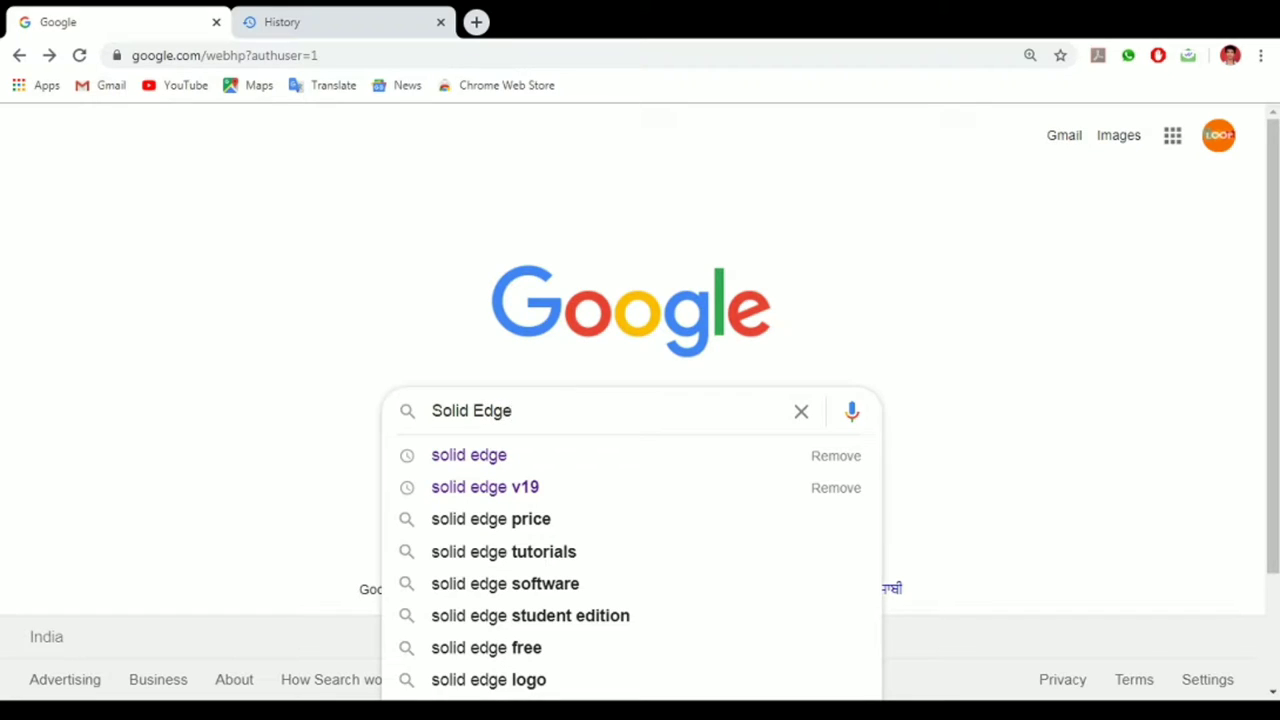
mouse_move(218, 675)
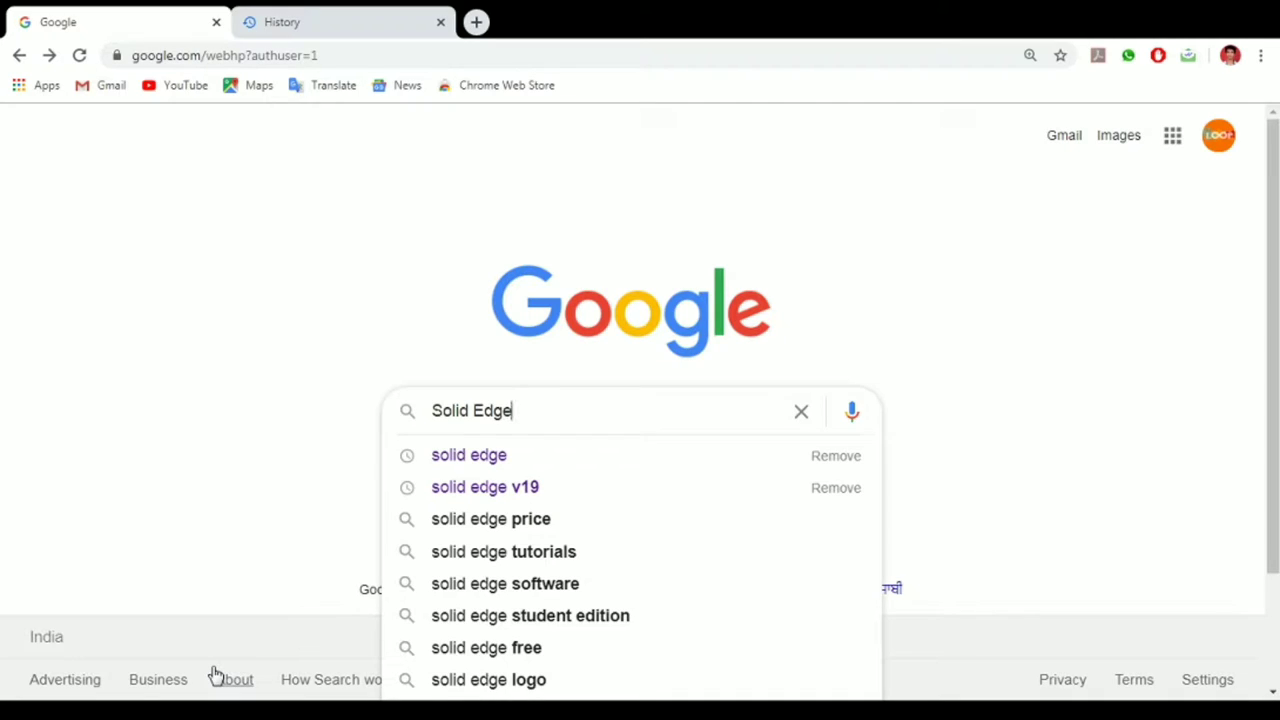
mouse_move(283, 638)
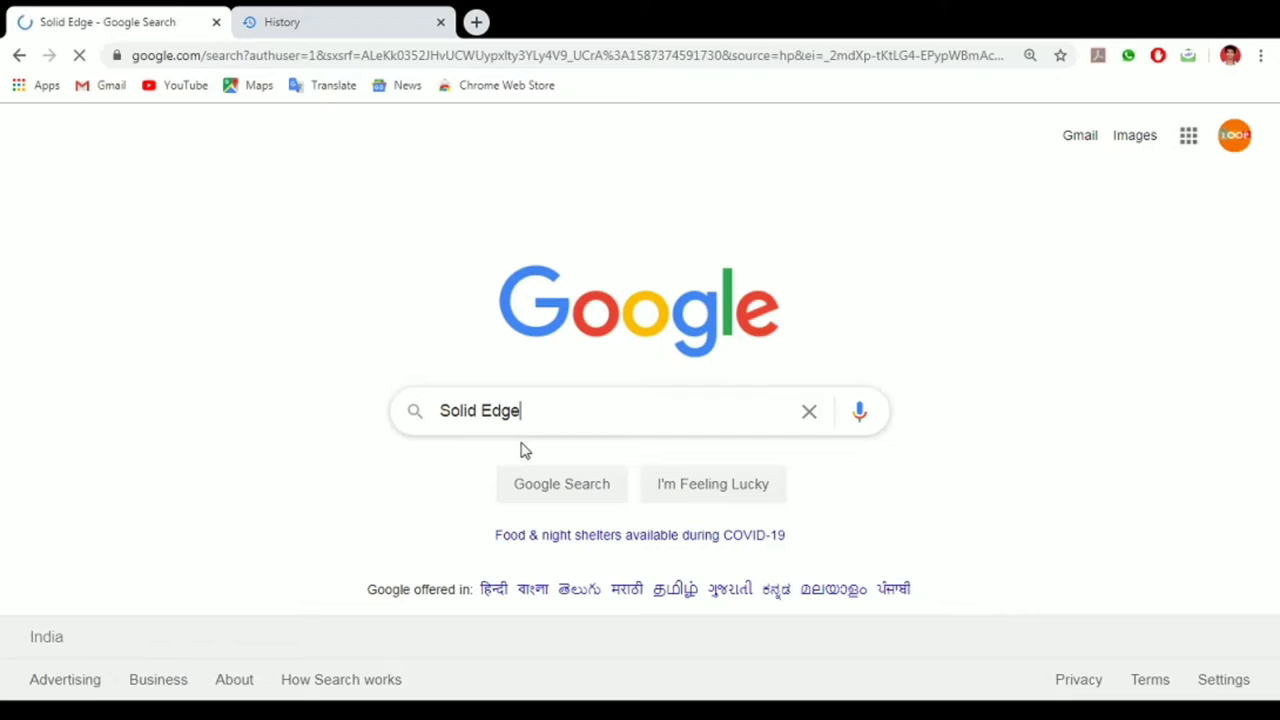
- Run the Solid Edge Google search and scroll down to the solidedge.siemens.com result
key("Enter")
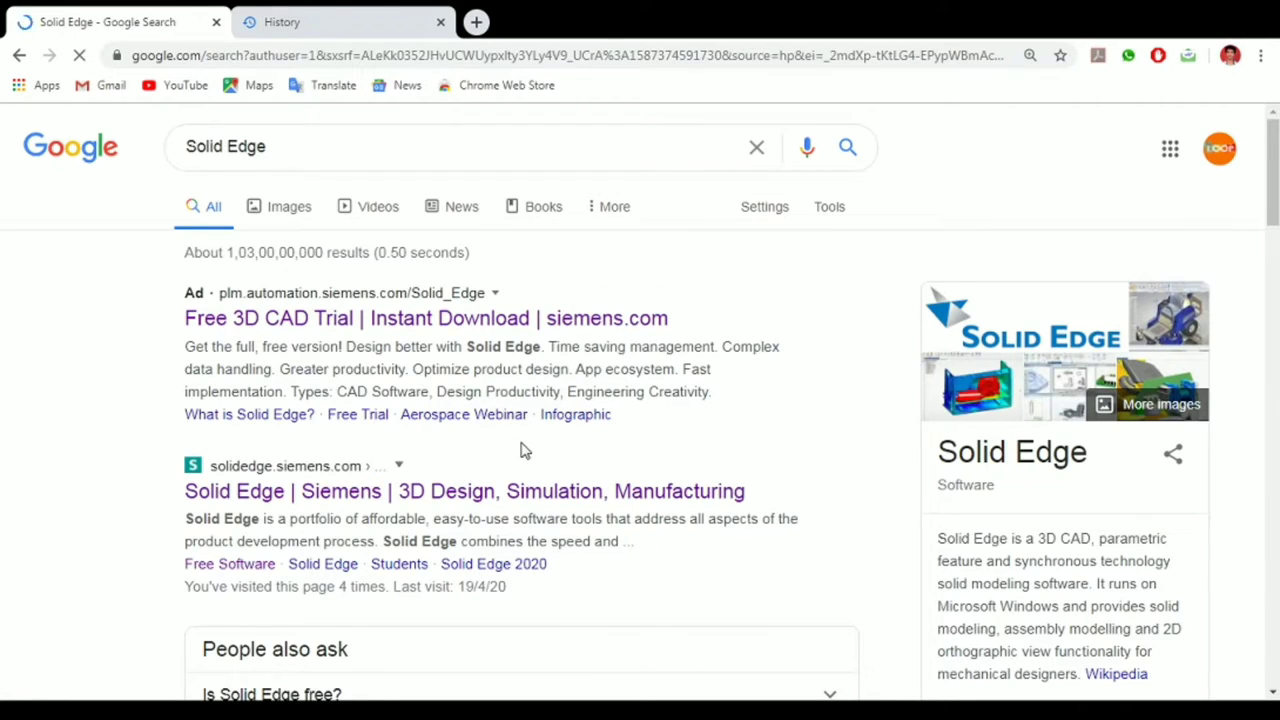
scroll("down", 3)
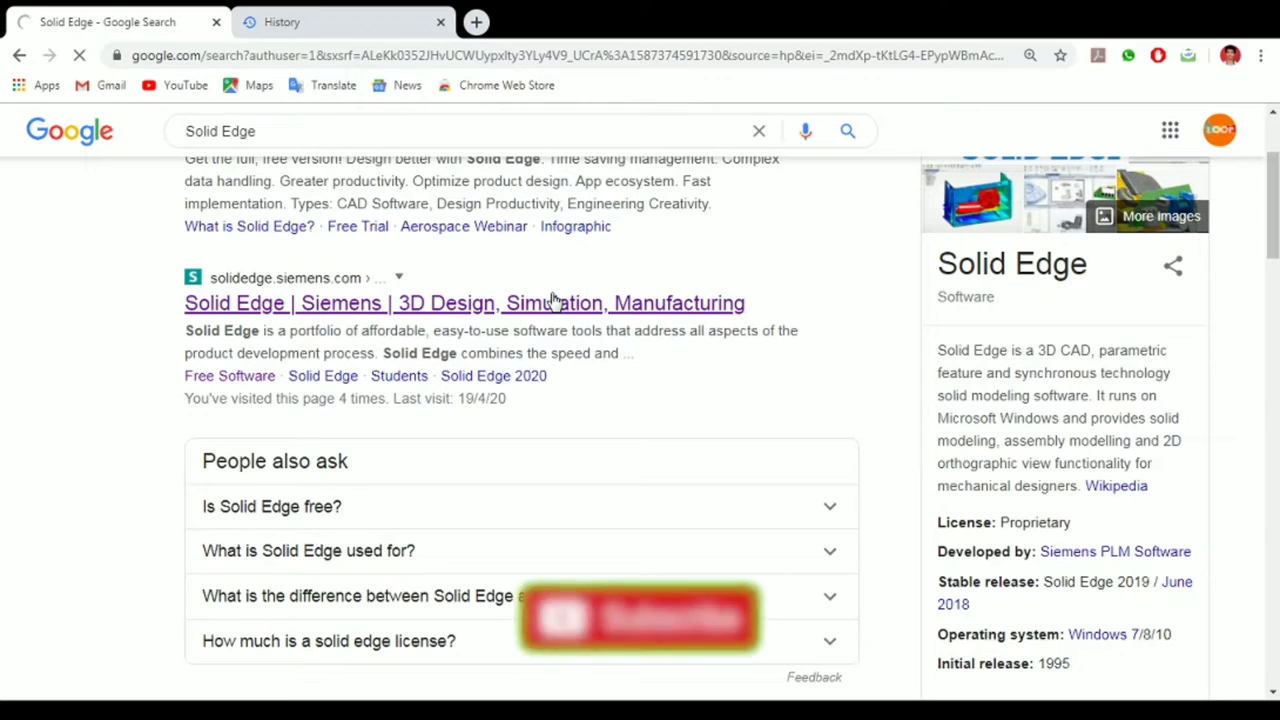
- Open the 'Solid Edge | Siemens | 3D Design' result and browse down its homepage
left_click(464, 302)
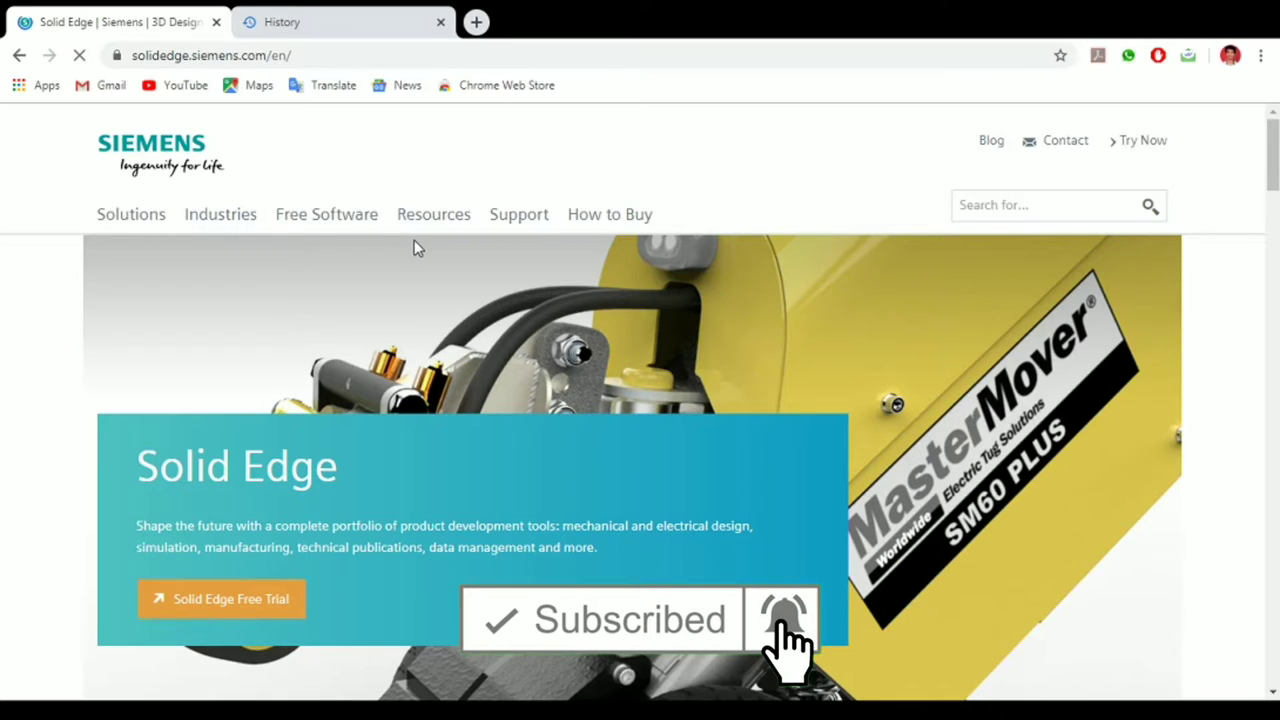
scroll("down", 3)
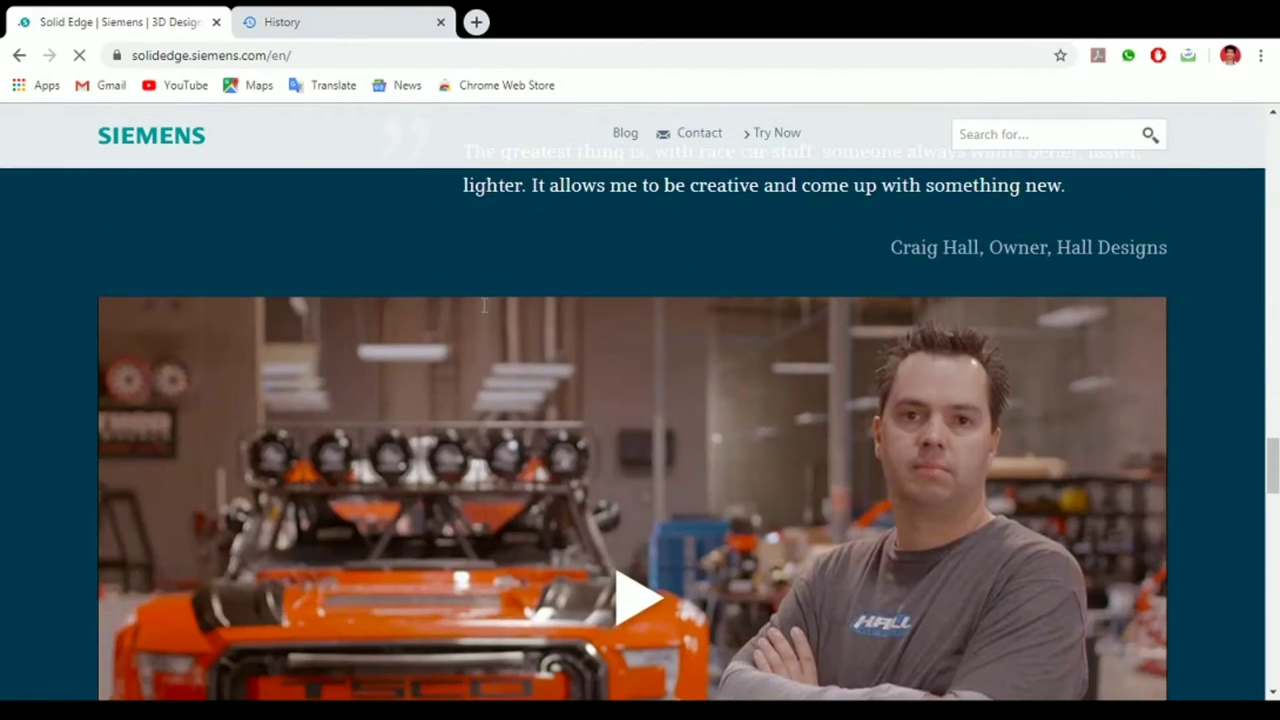
scroll("down", 3)
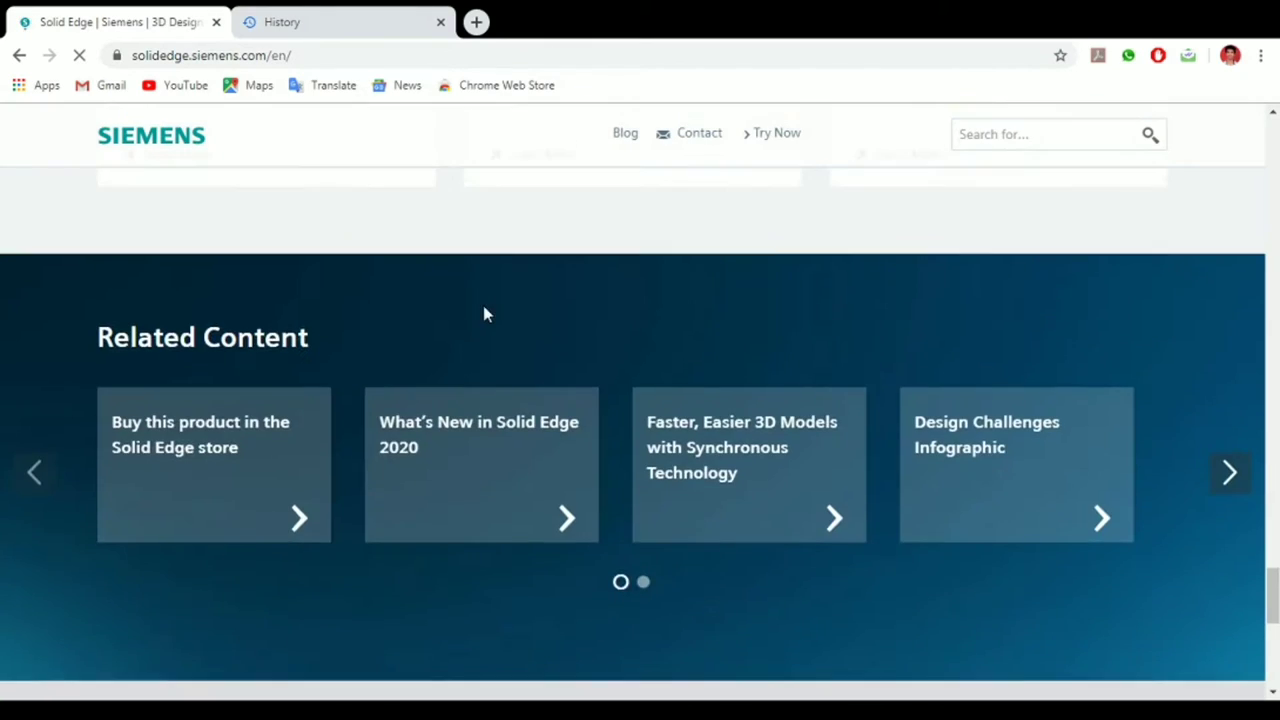
scroll("down", 3)
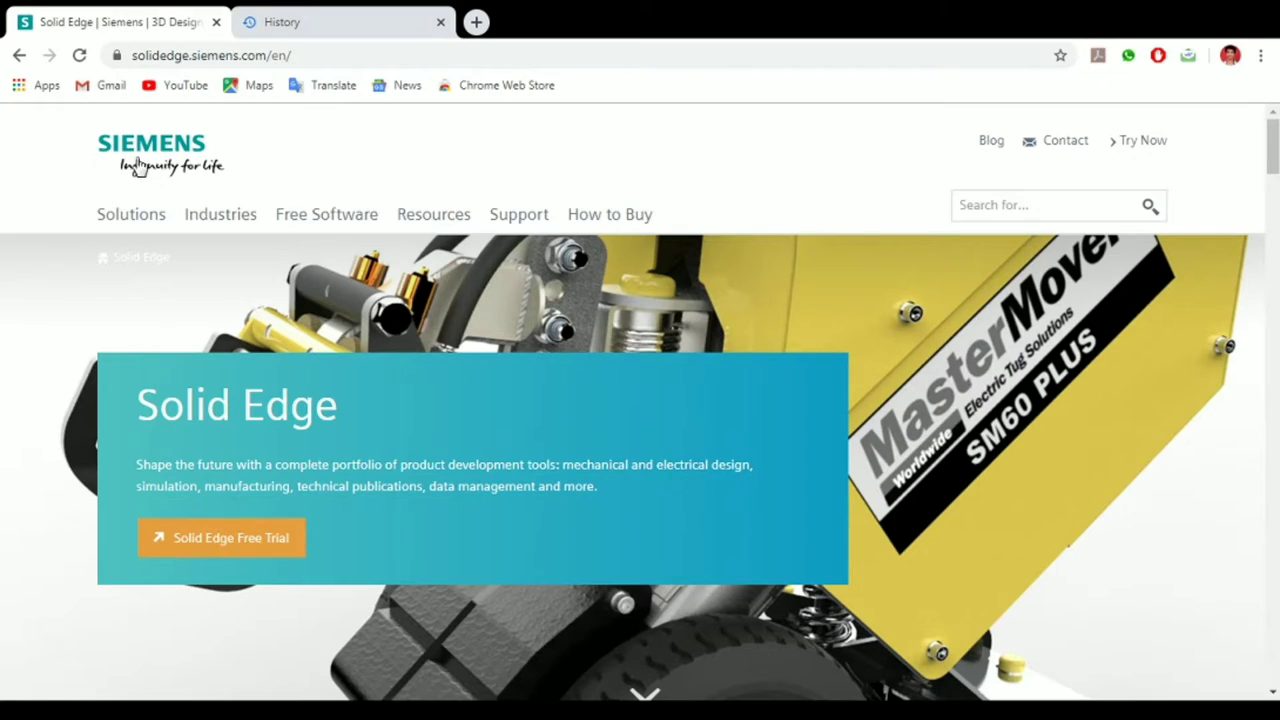
mouse_move(240, 185)
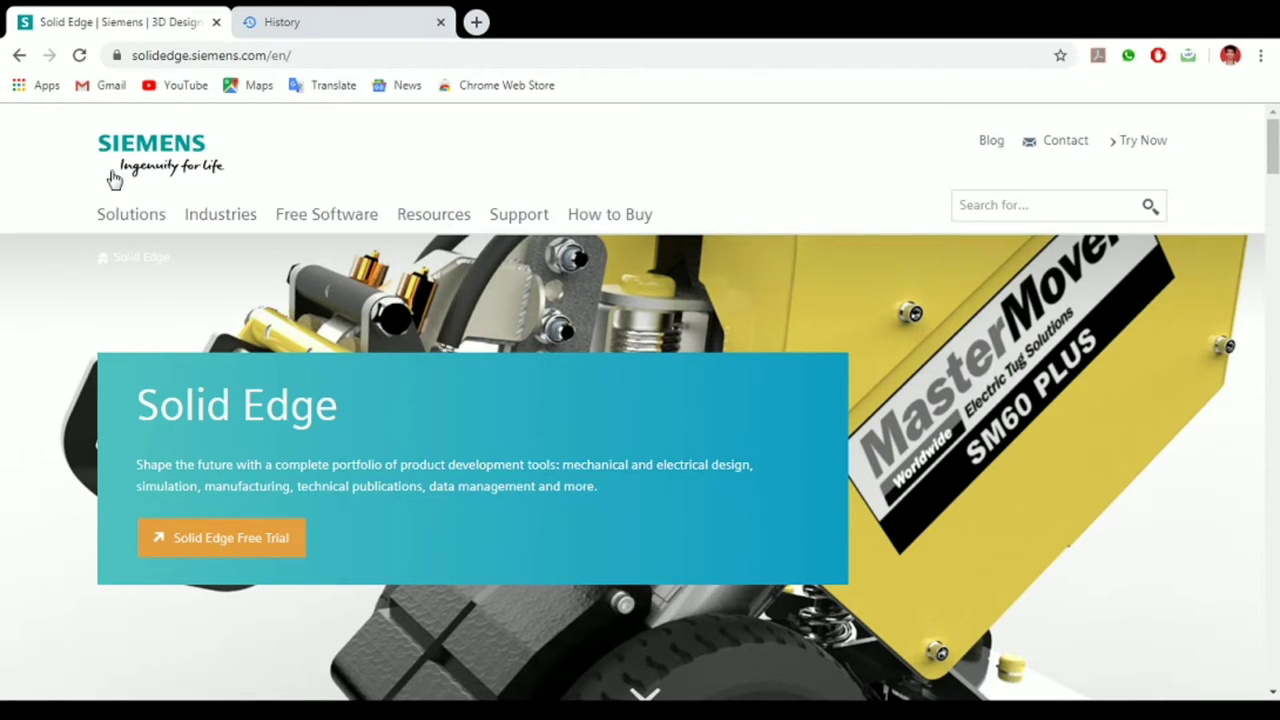
- Browse the Free Software page's cards: free trial, 2D drafting, student, viewer and FloEFD
left_click(326, 214)
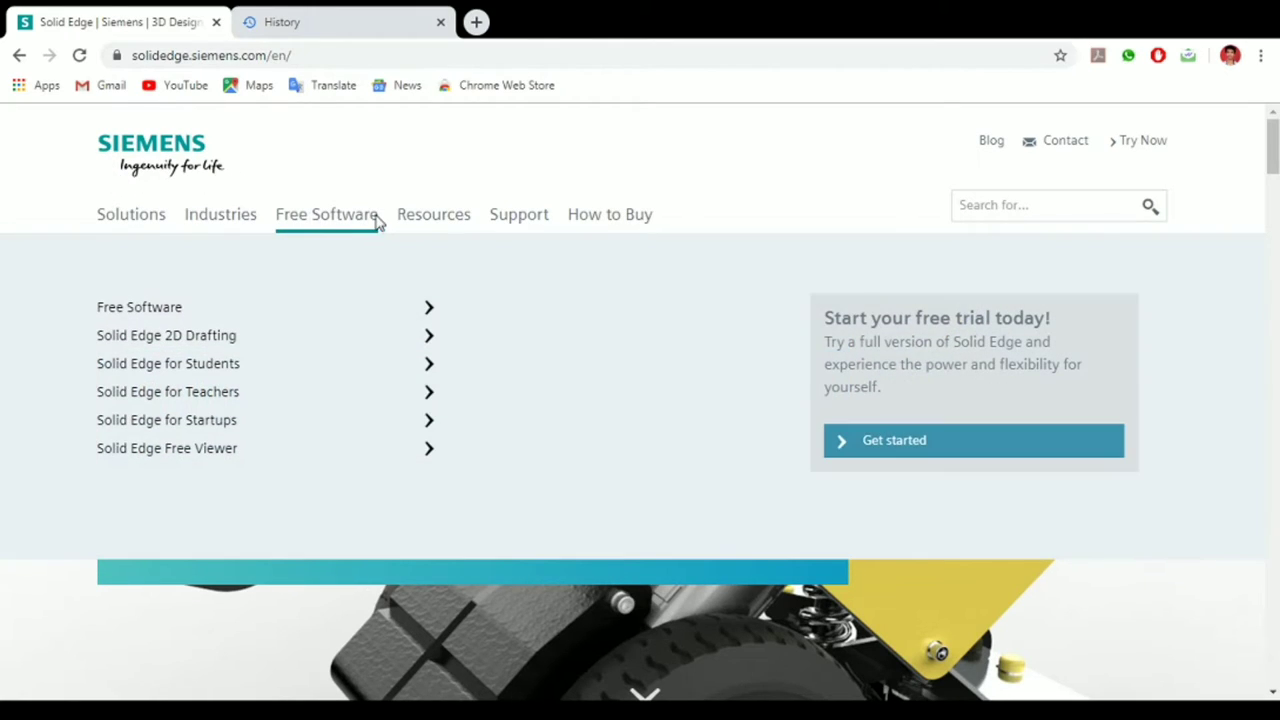
mouse_move(139, 307)
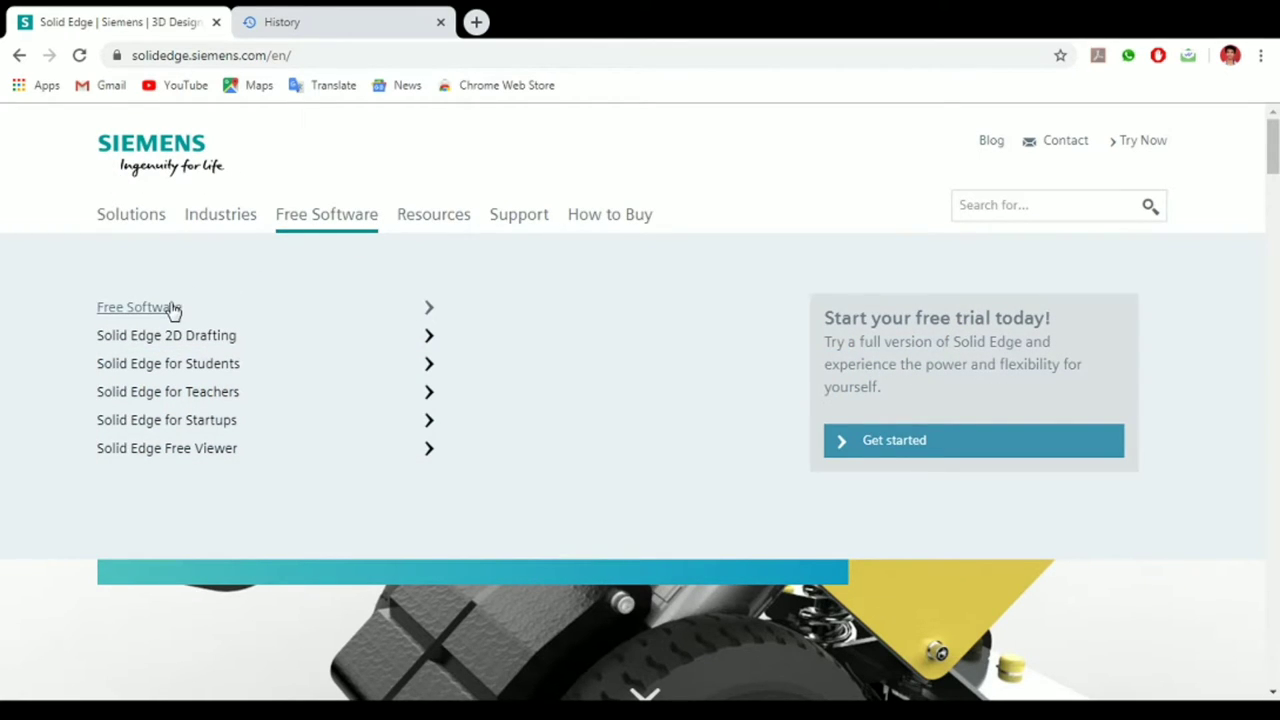
left_click(138, 307)
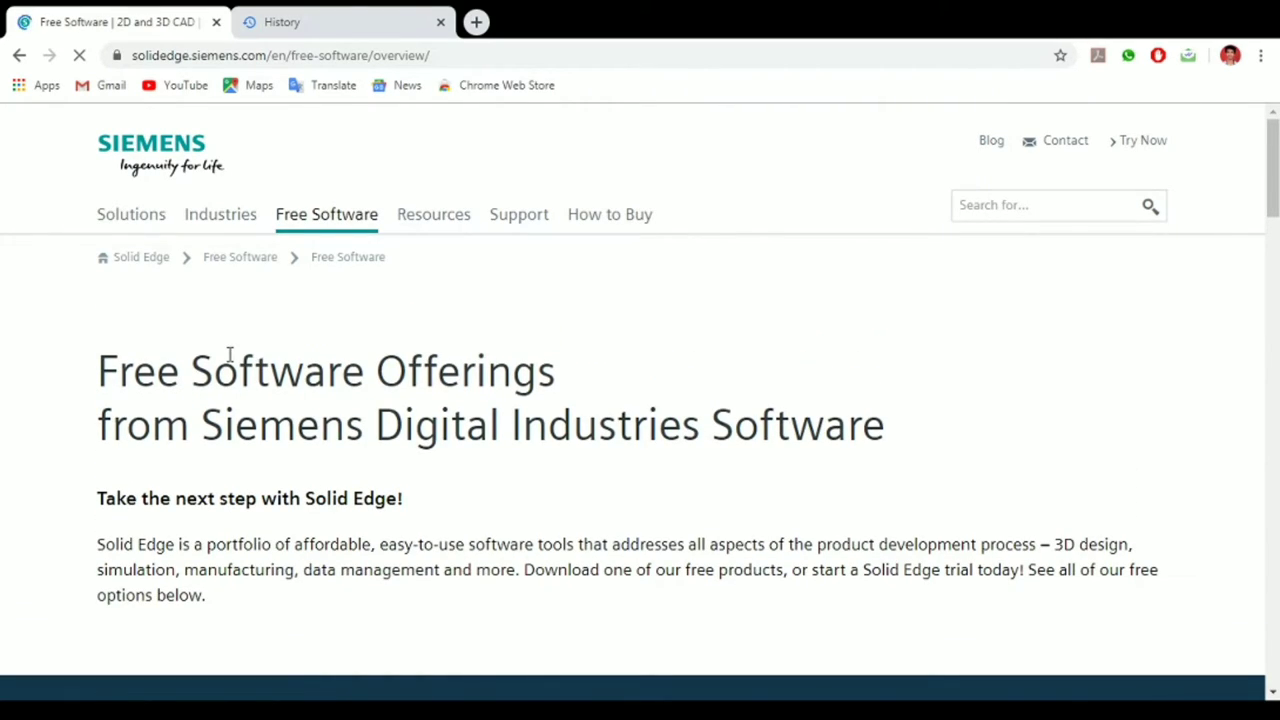
scroll("down", 3)
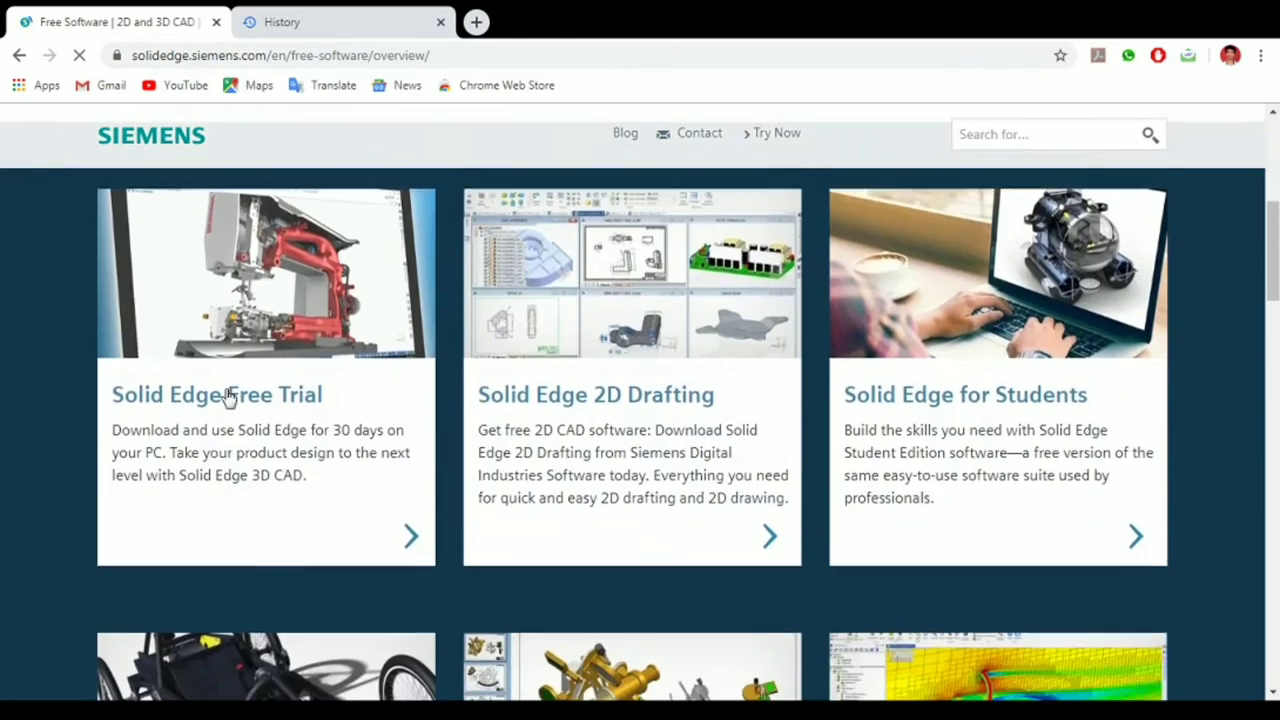
scroll("down", 3)
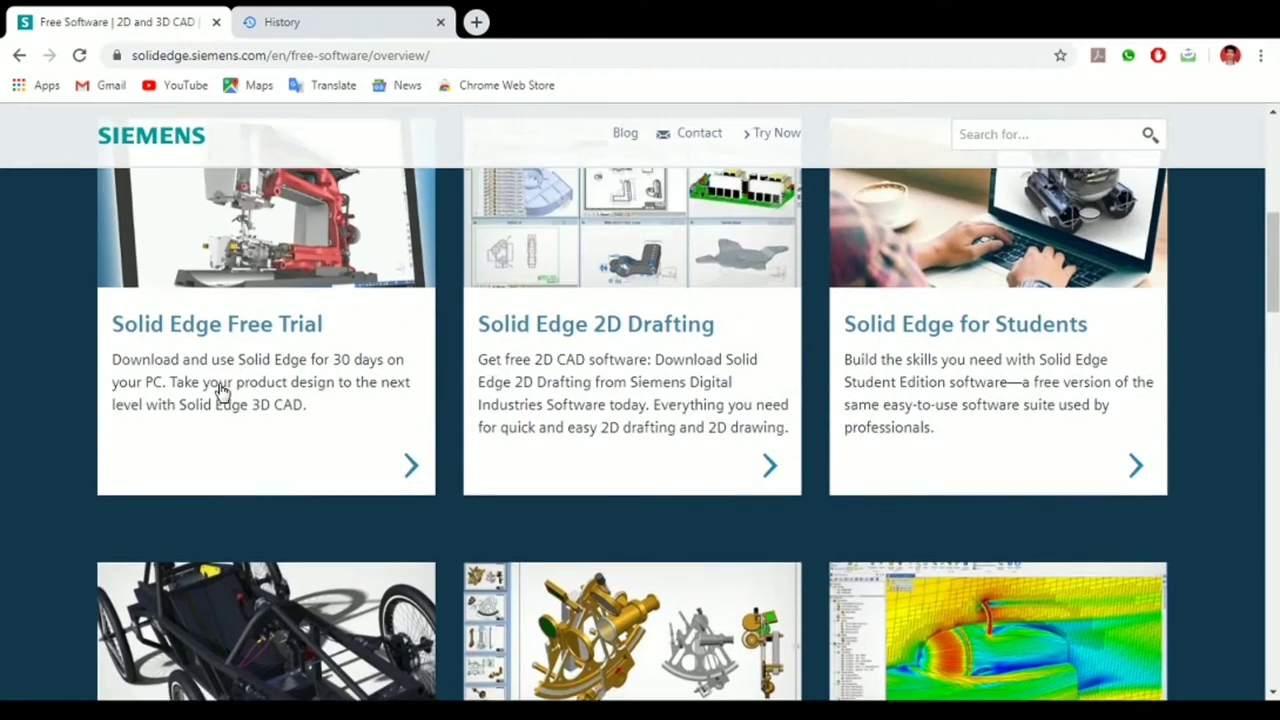
scroll("down", 3)
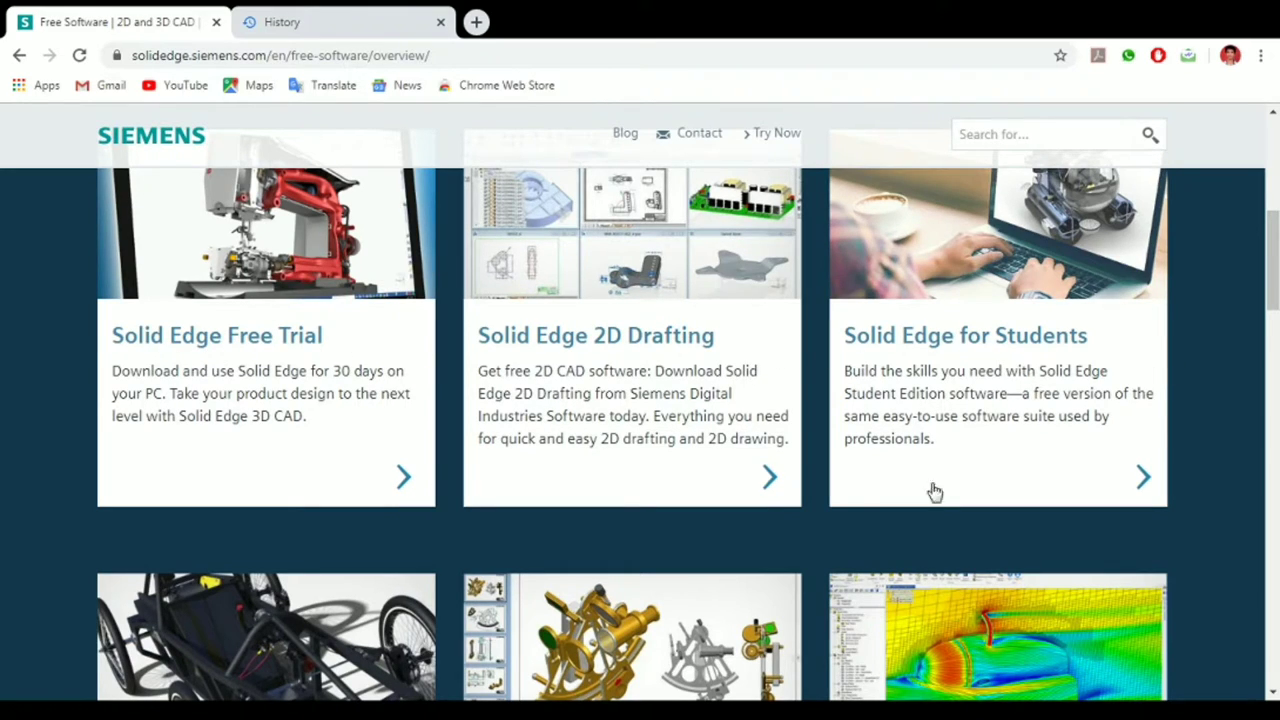
scroll("down", 3)
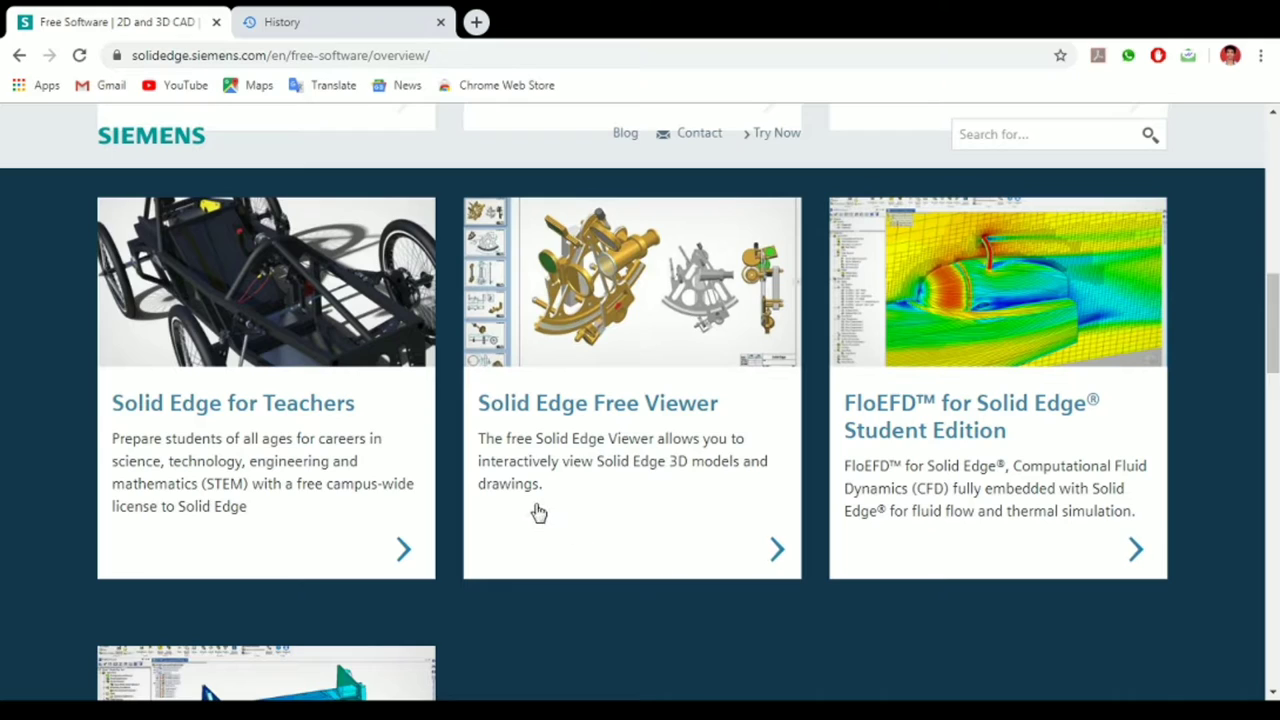
scroll("down", 3)
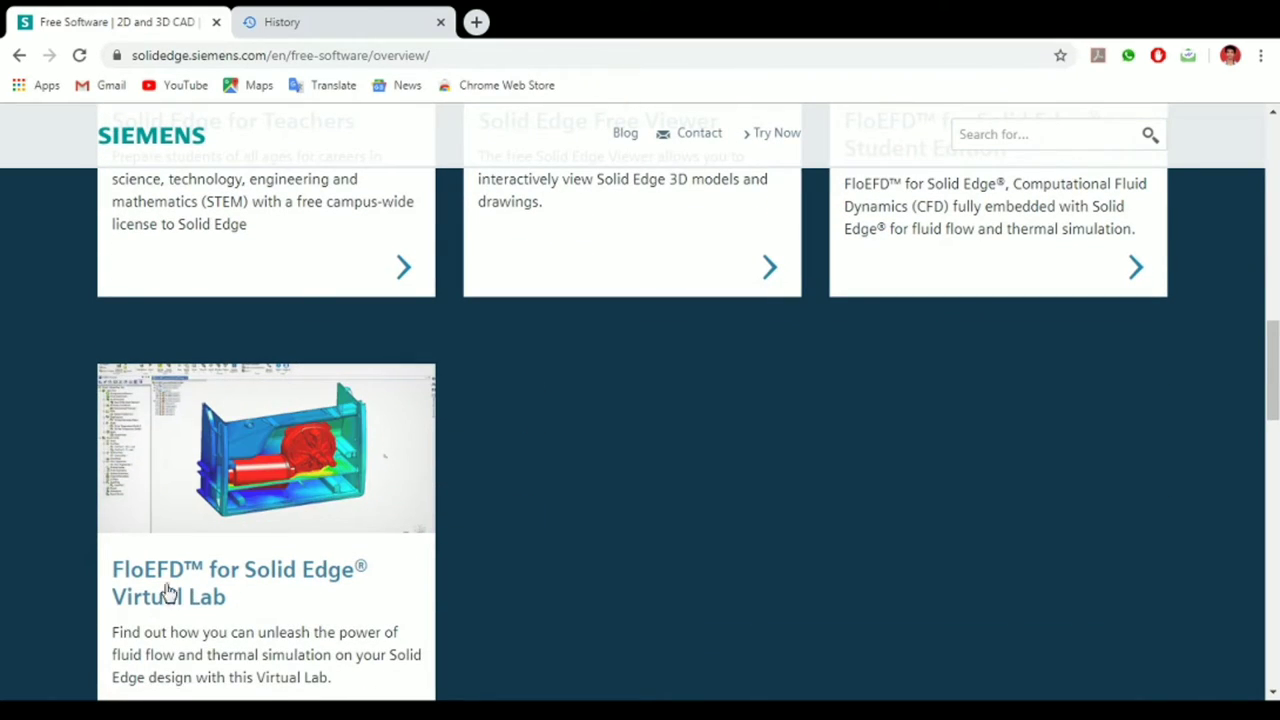
mouse_move(289, 607)
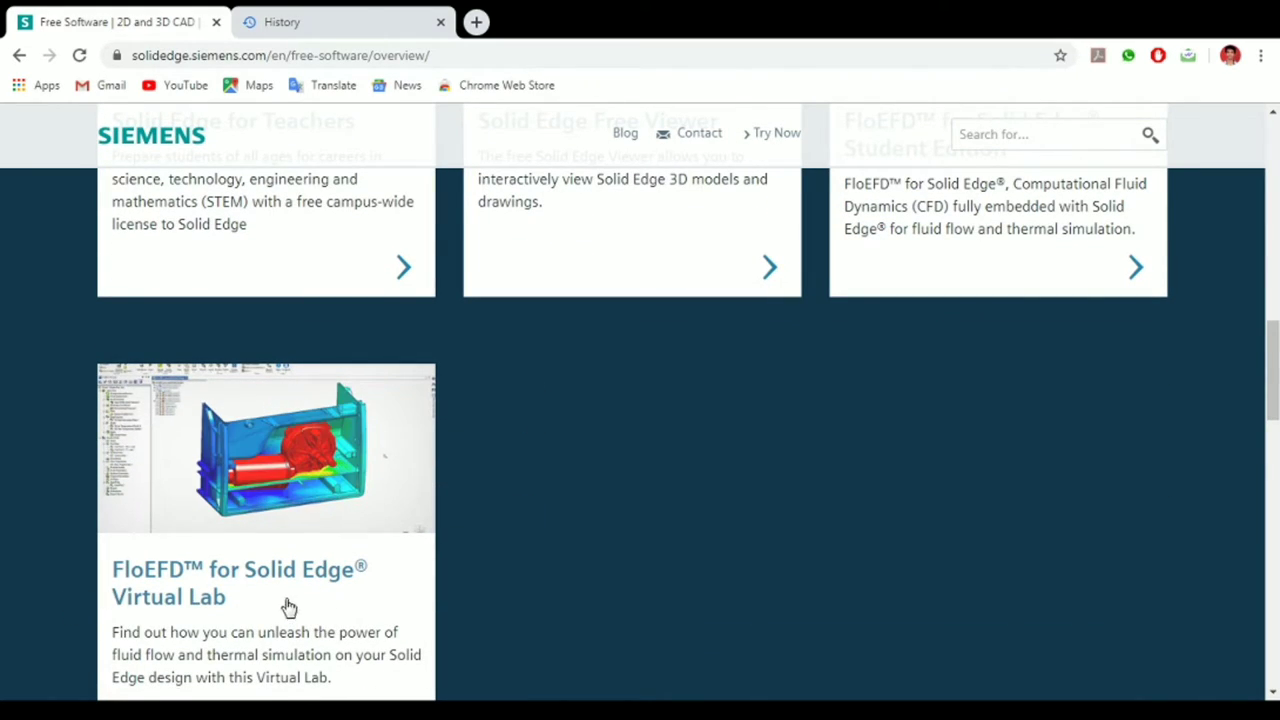
scroll("down", 3)
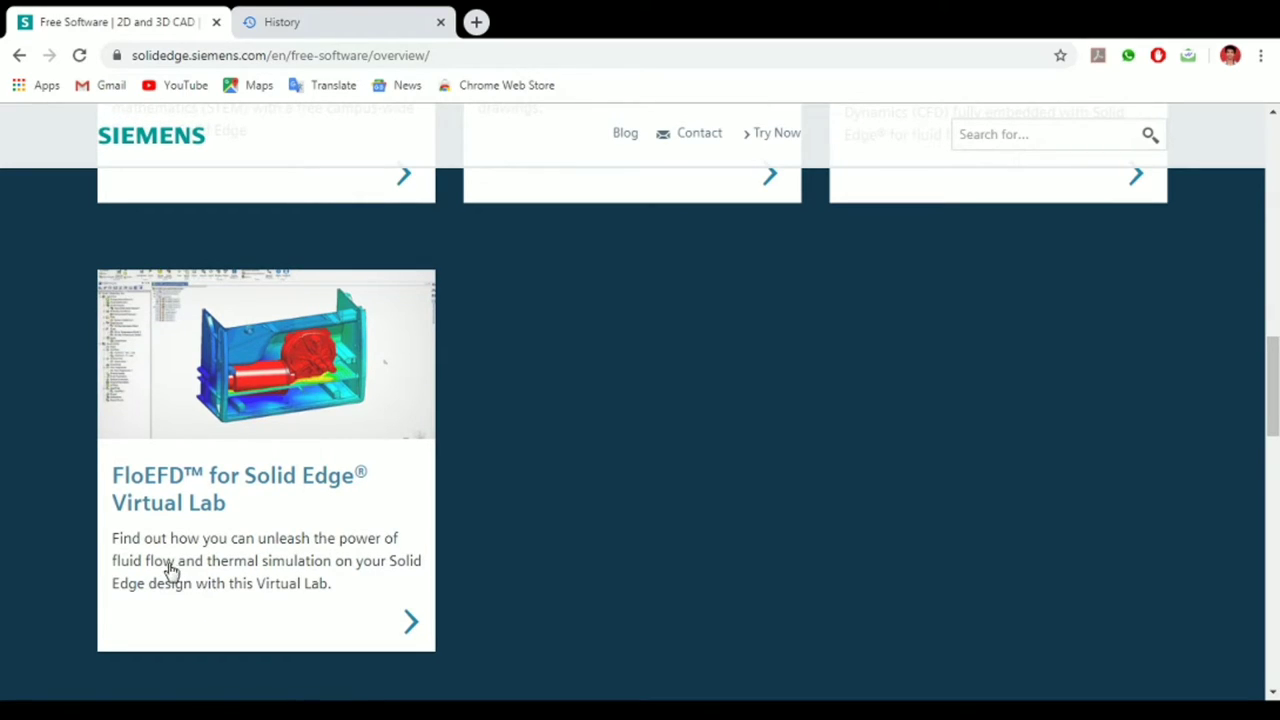
mouse_move(588, 470)
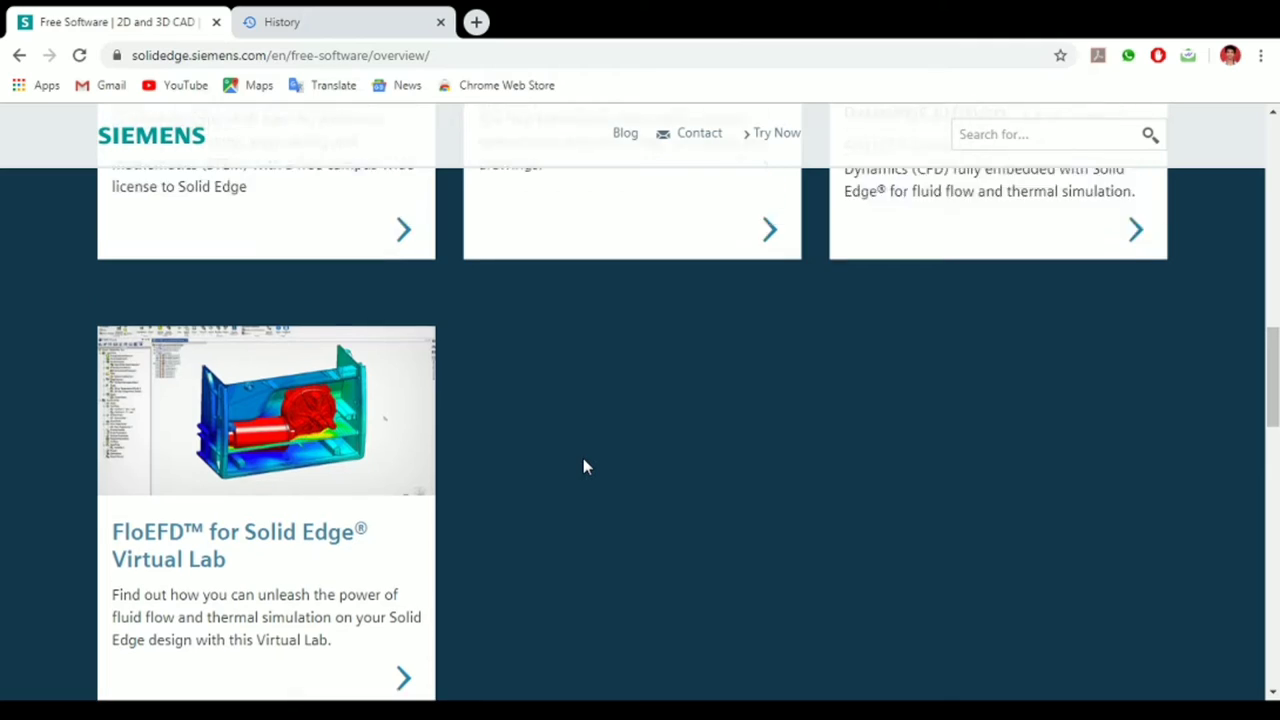
scroll("up", 3)
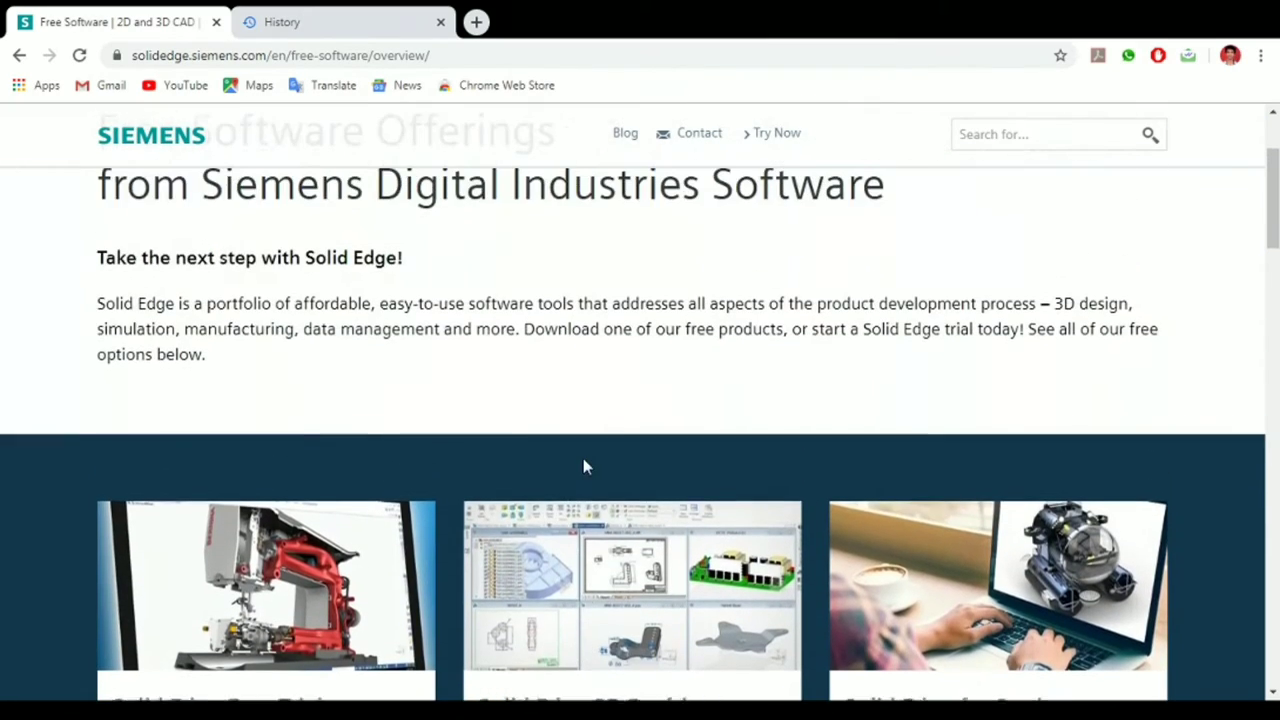
scroll("down", 3)
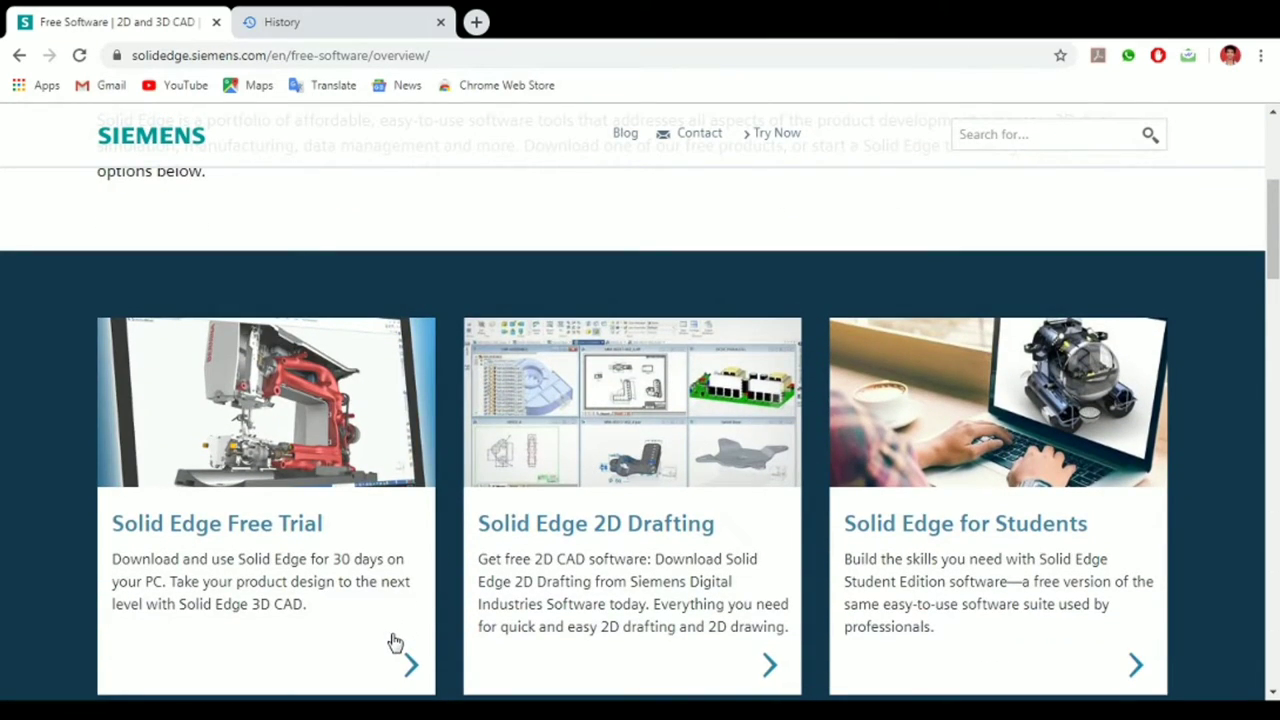
mouse_move(315, 575)
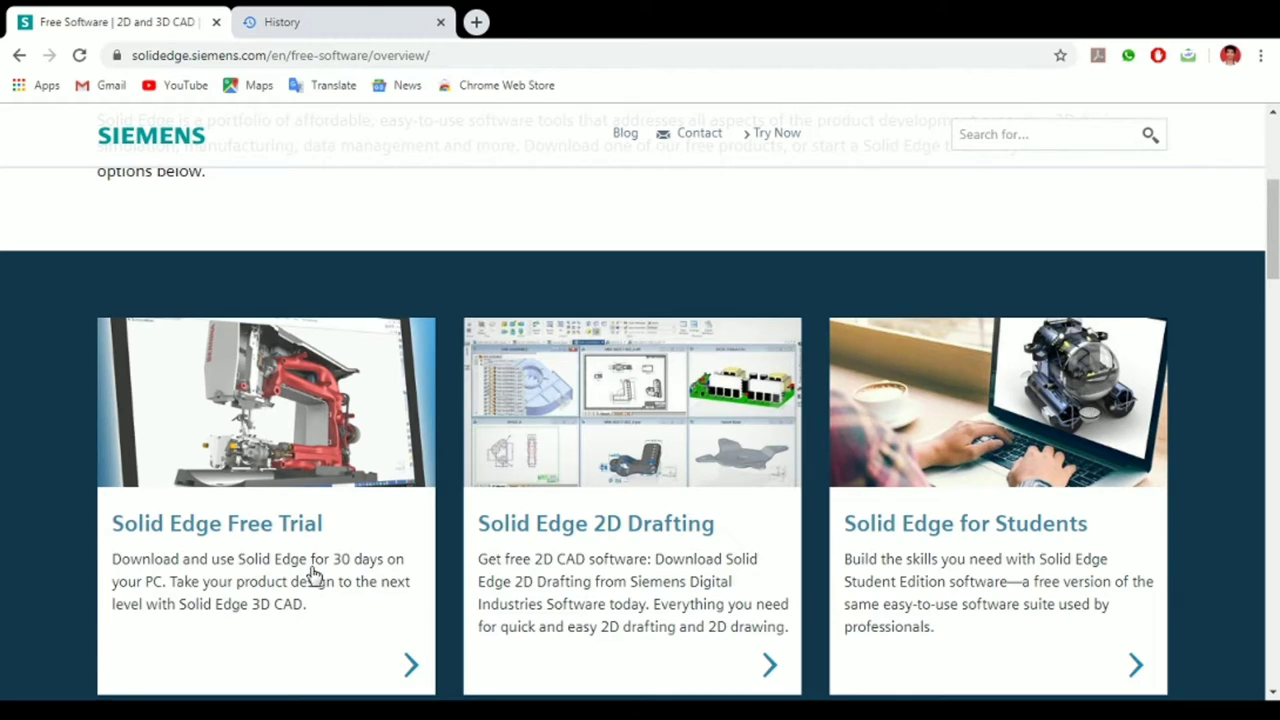
mouse_move(365, 578)
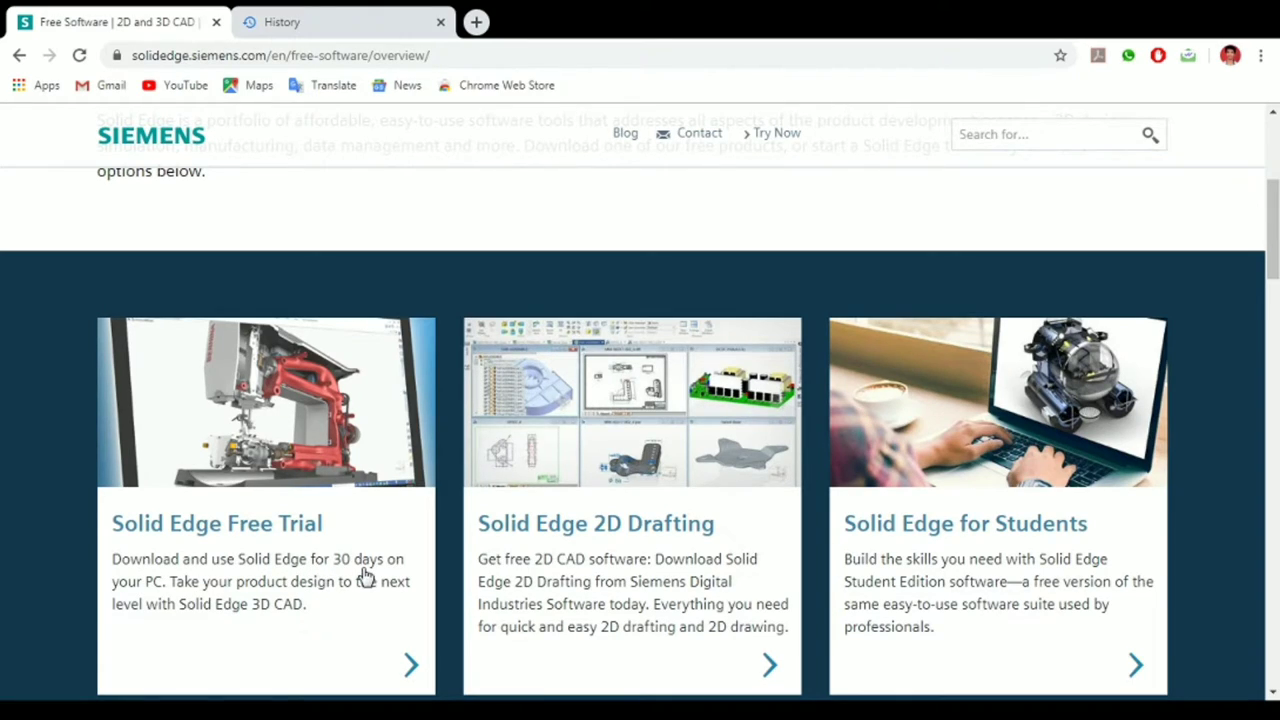
mouse_move(363, 537)
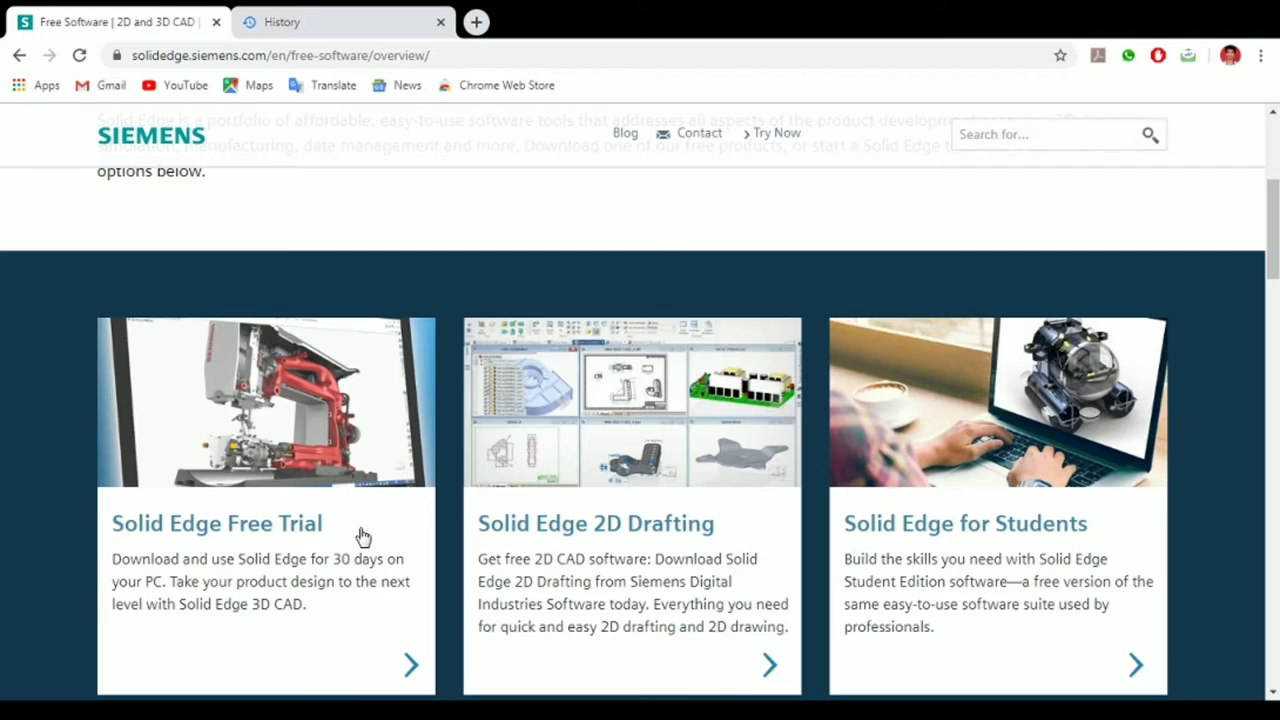
mouse_move(1094, 520)
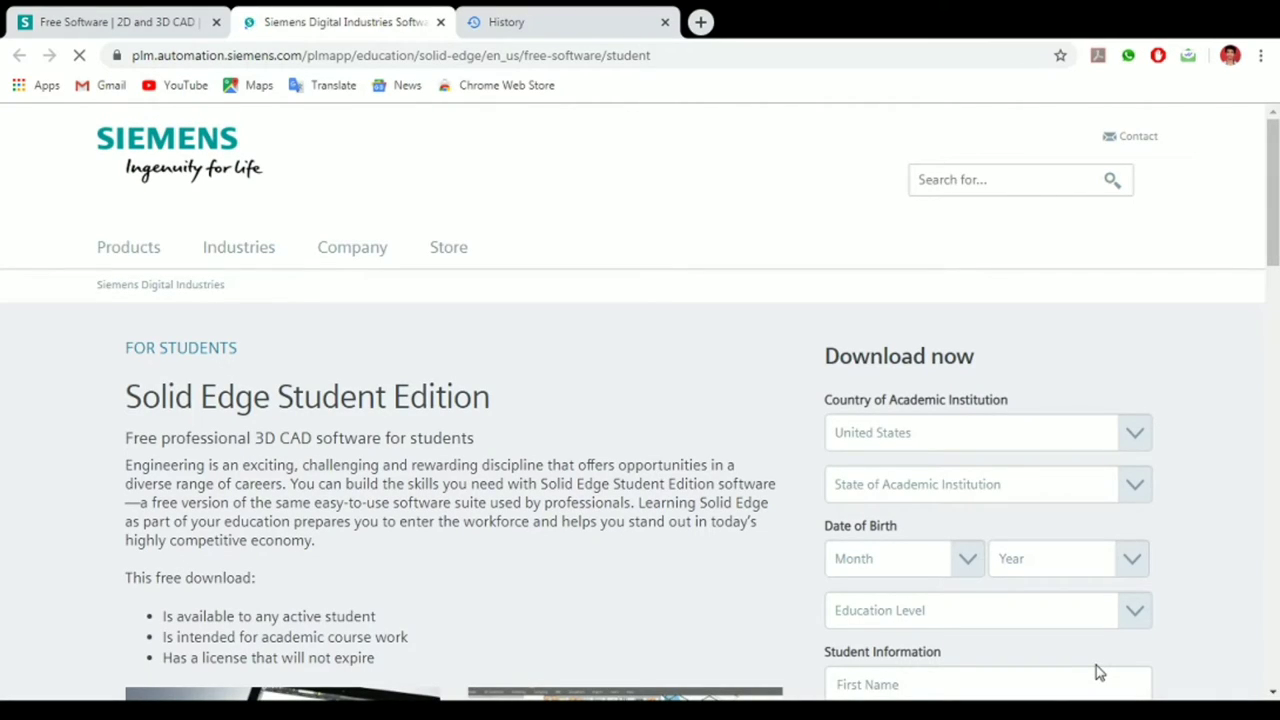
mouse_move(489, 602)
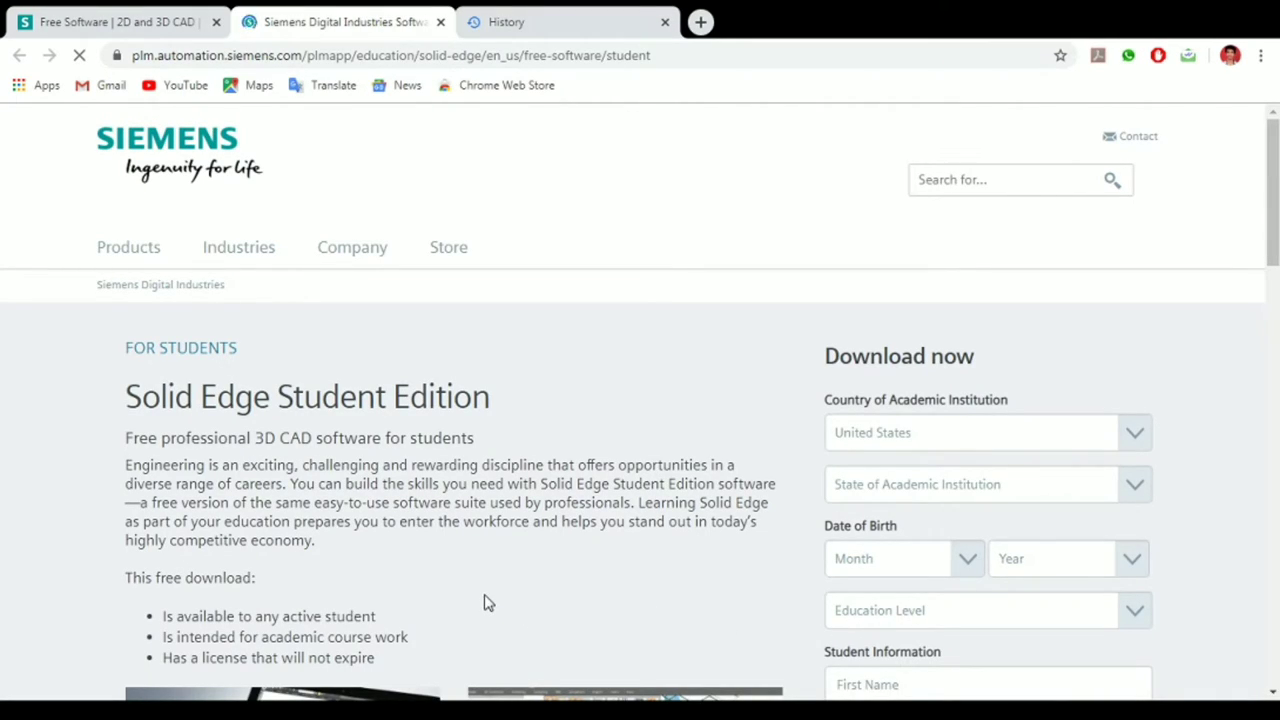
scroll("down", 3)
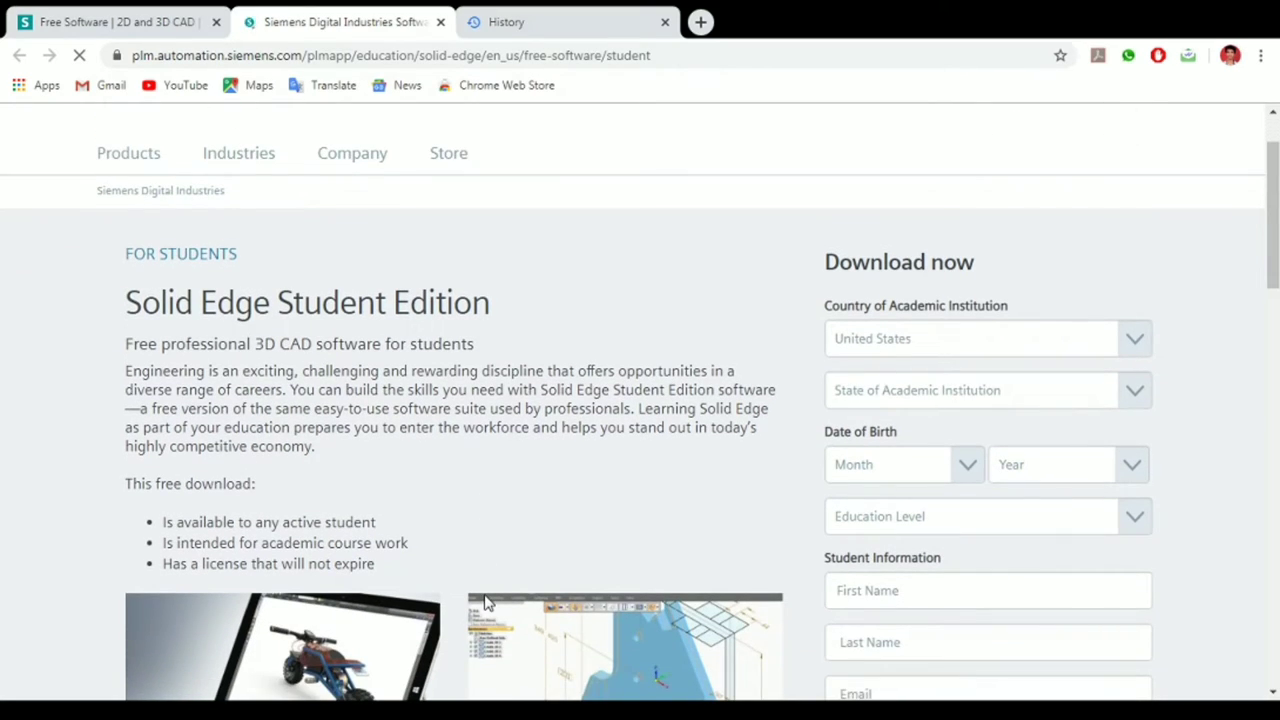
scroll("down", 3)
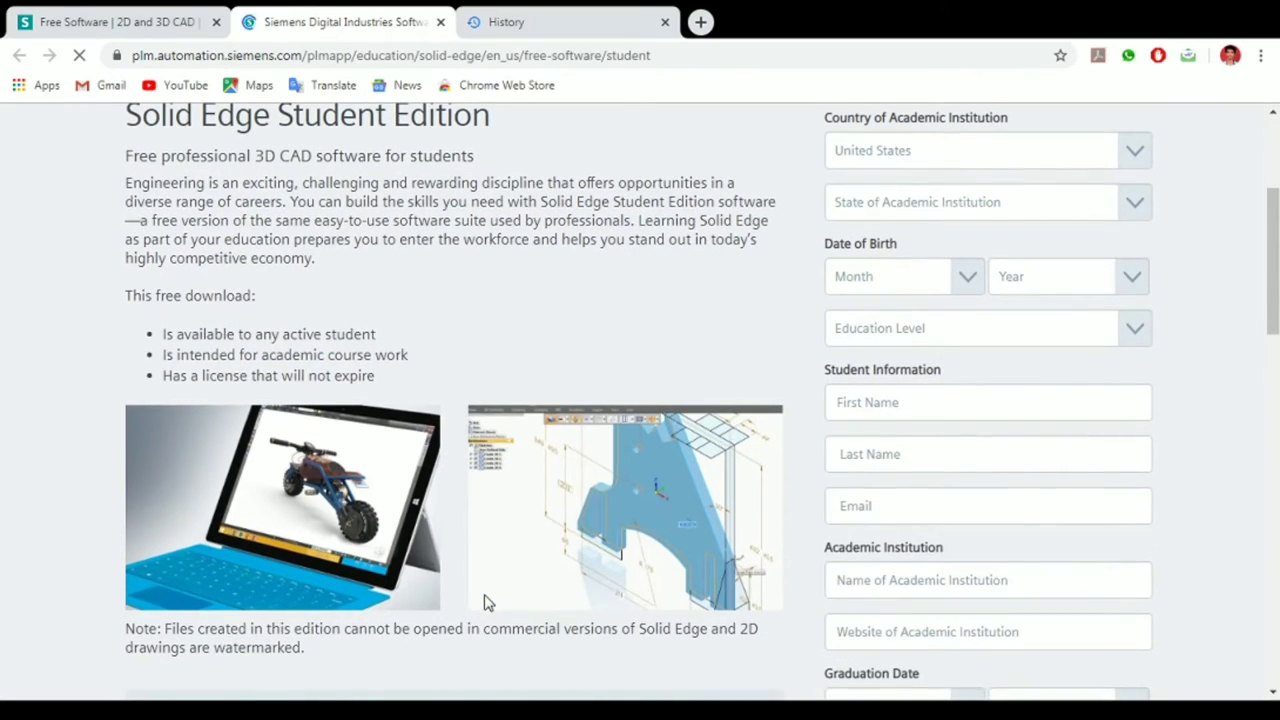
scroll("down", 3)
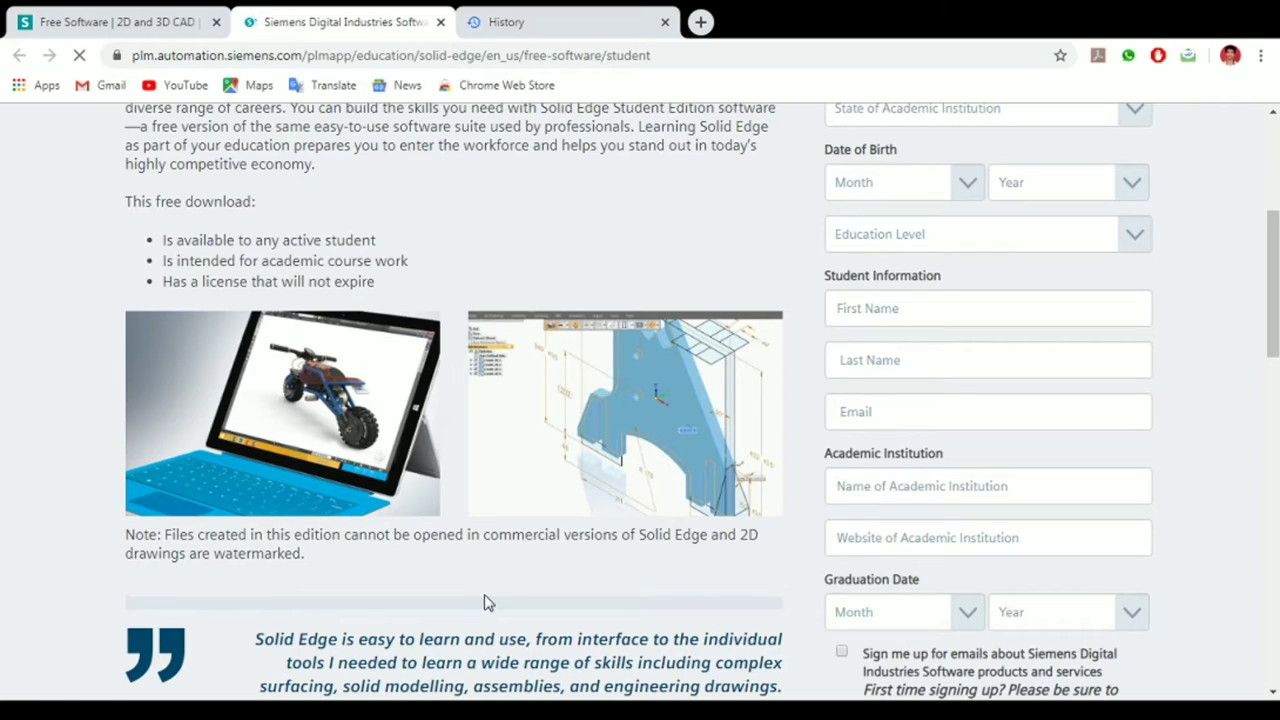
scroll("down", 3)
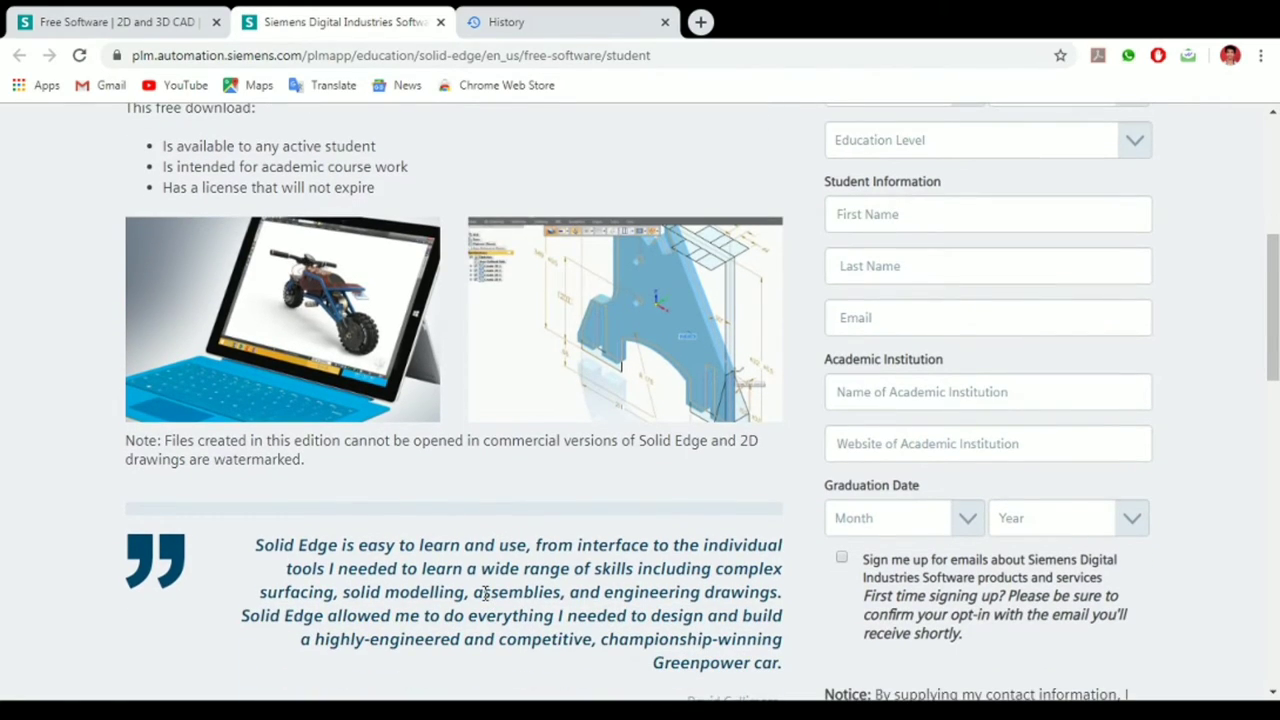
scroll("down", 3)
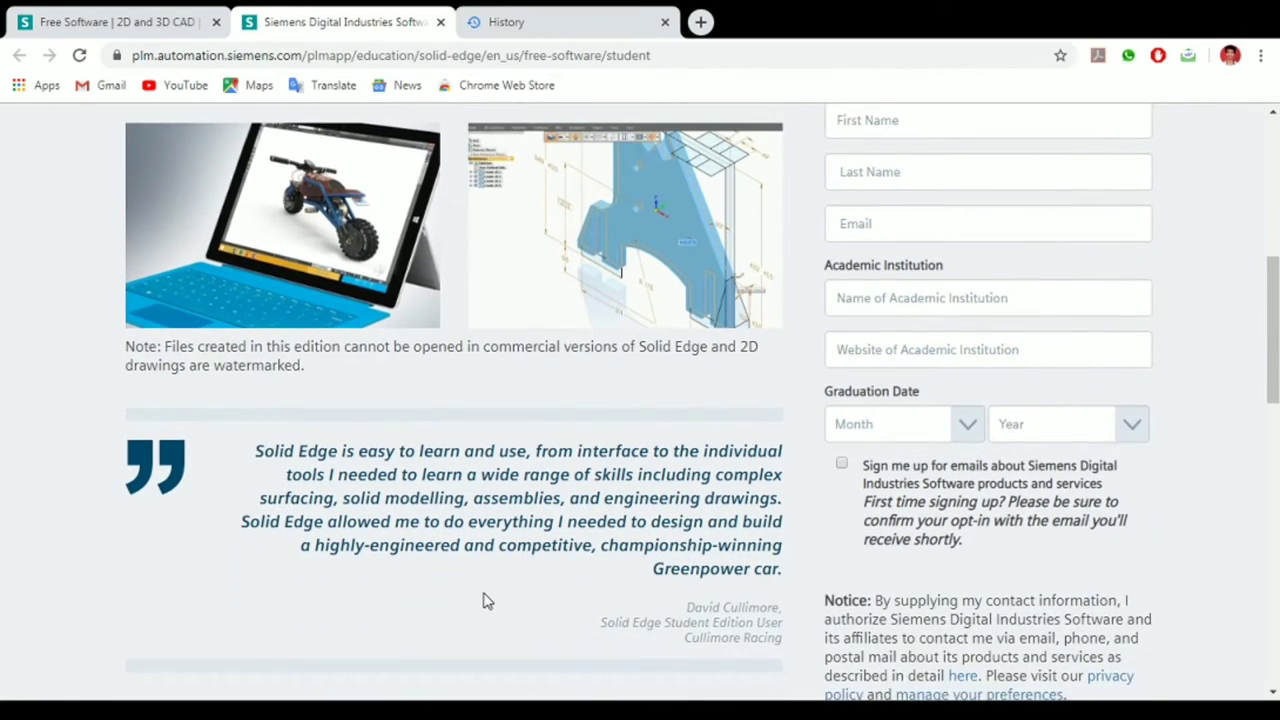
scroll("down", 3)
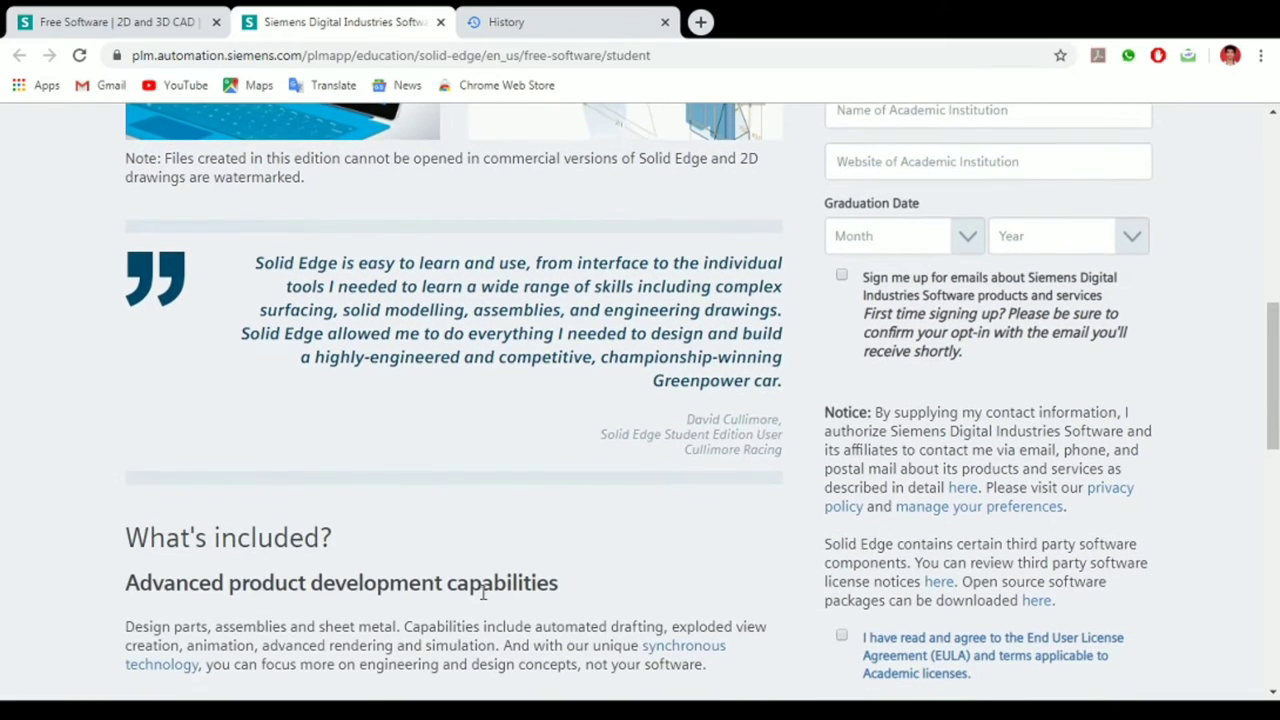
scroll("up", 3)
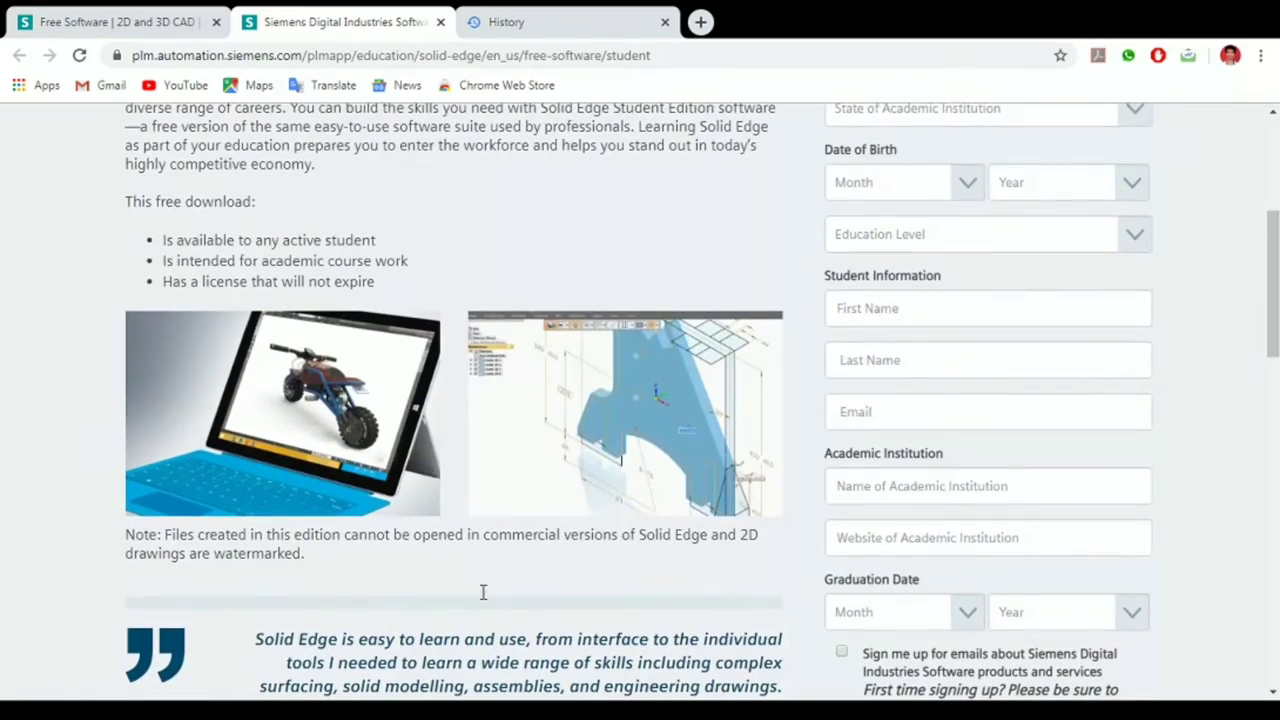
scroll("down", 3)
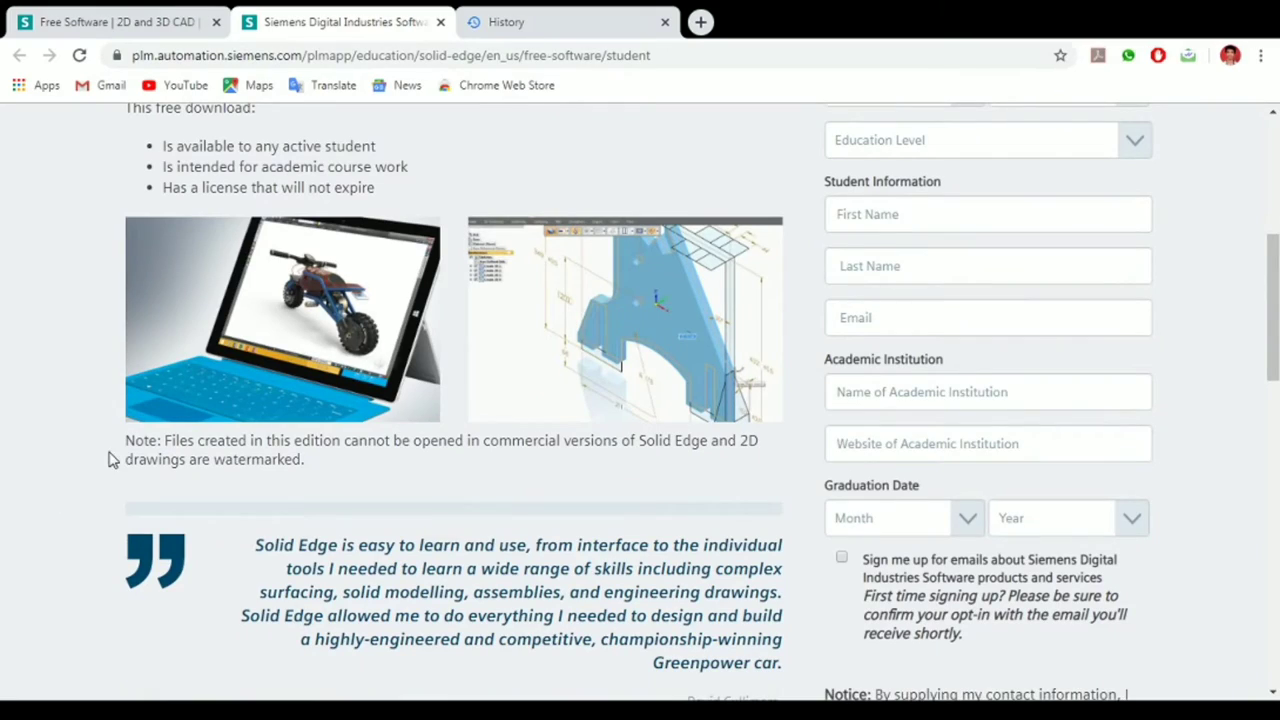
mouse_move(475, 462)
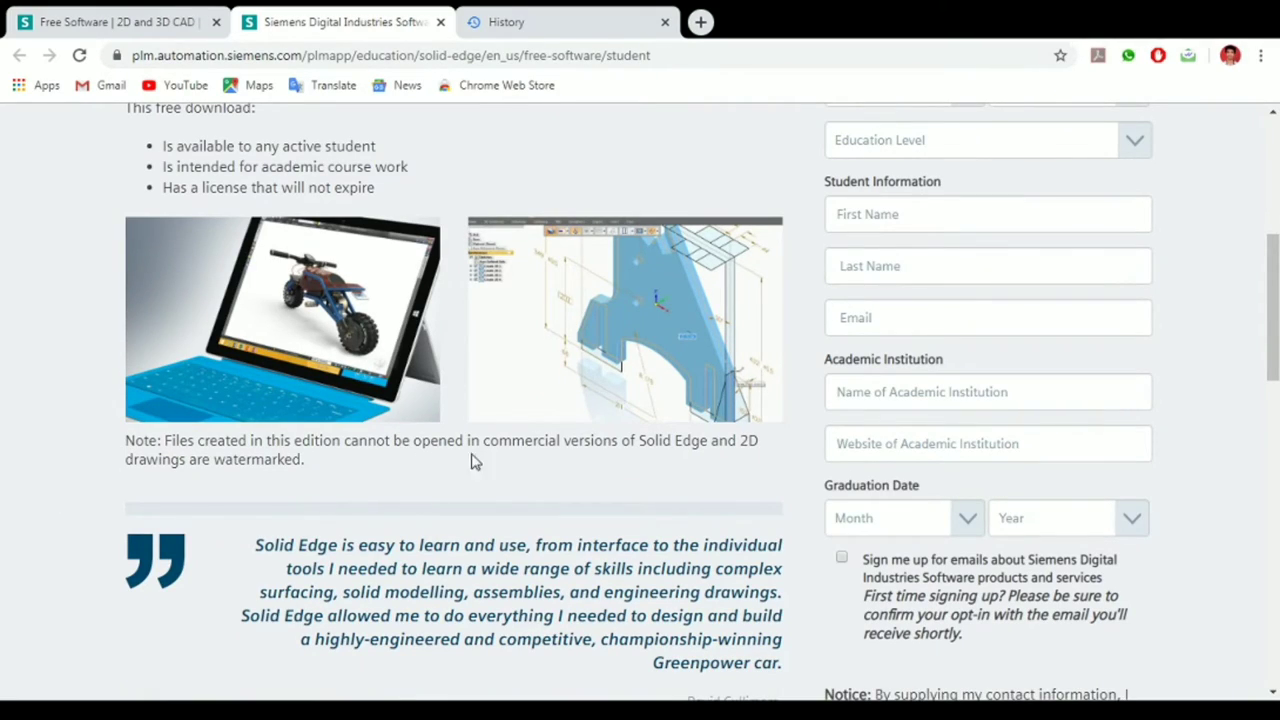
mouse_move(750, 461)
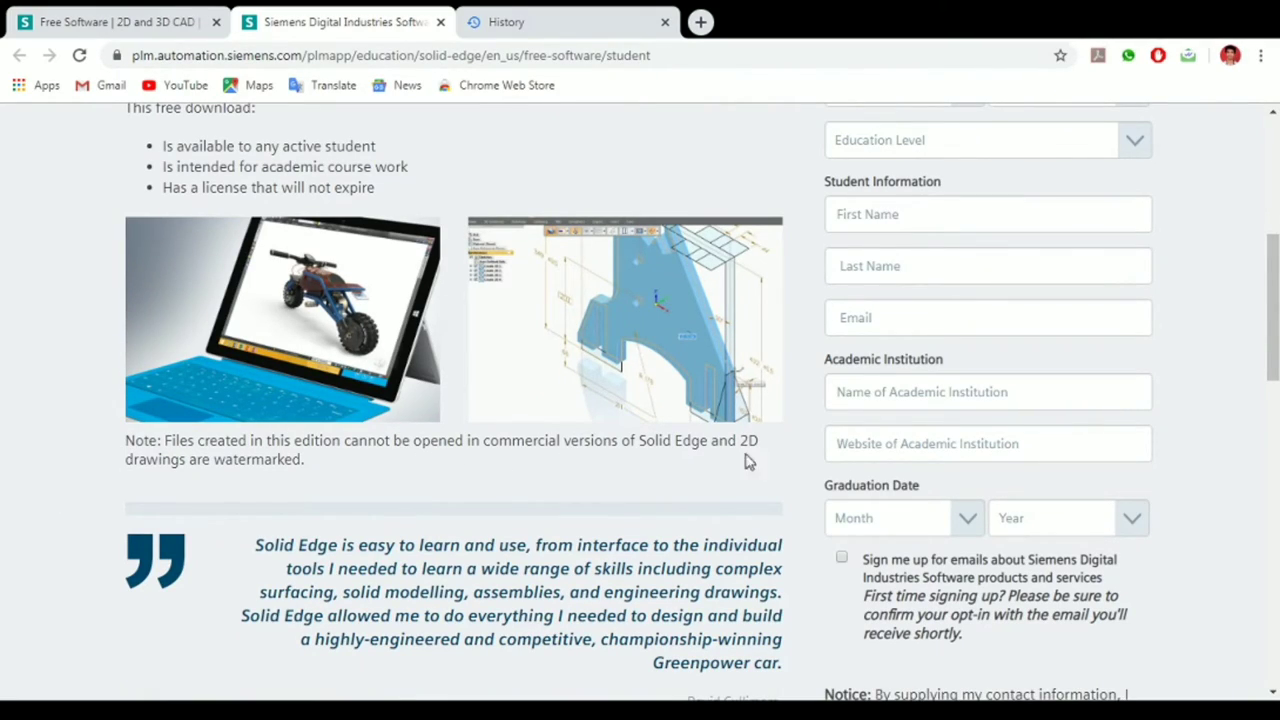
mouse_move(320, 470)
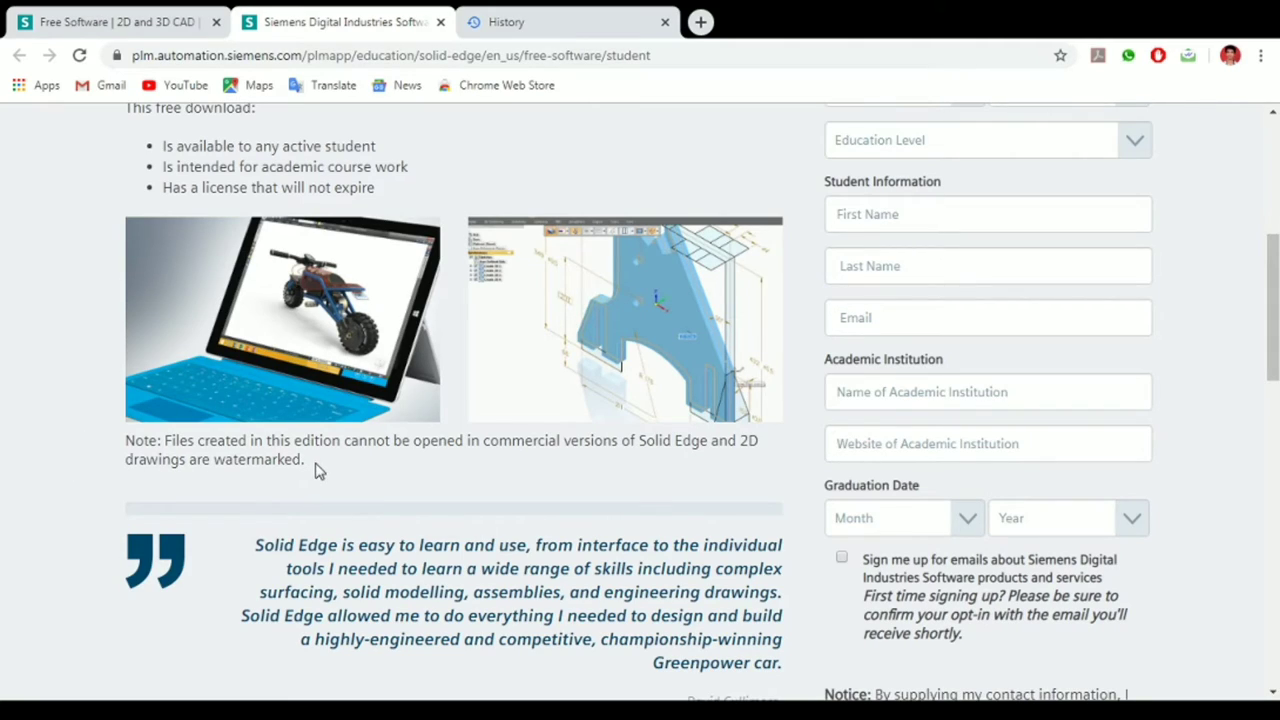
- Highlight the note about non-commercial, watermarked files and scroll to the Download section
left_click_drag(187, 459, 307, 459)
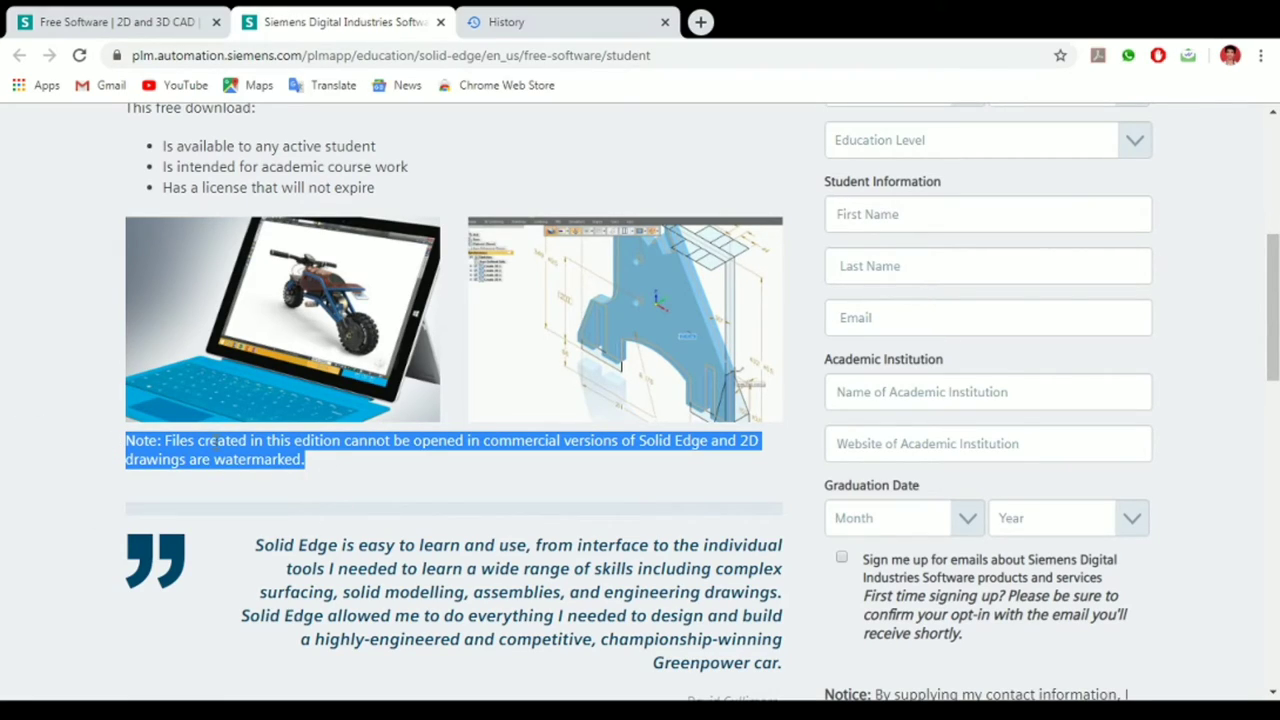
mouse_move(459, 483)
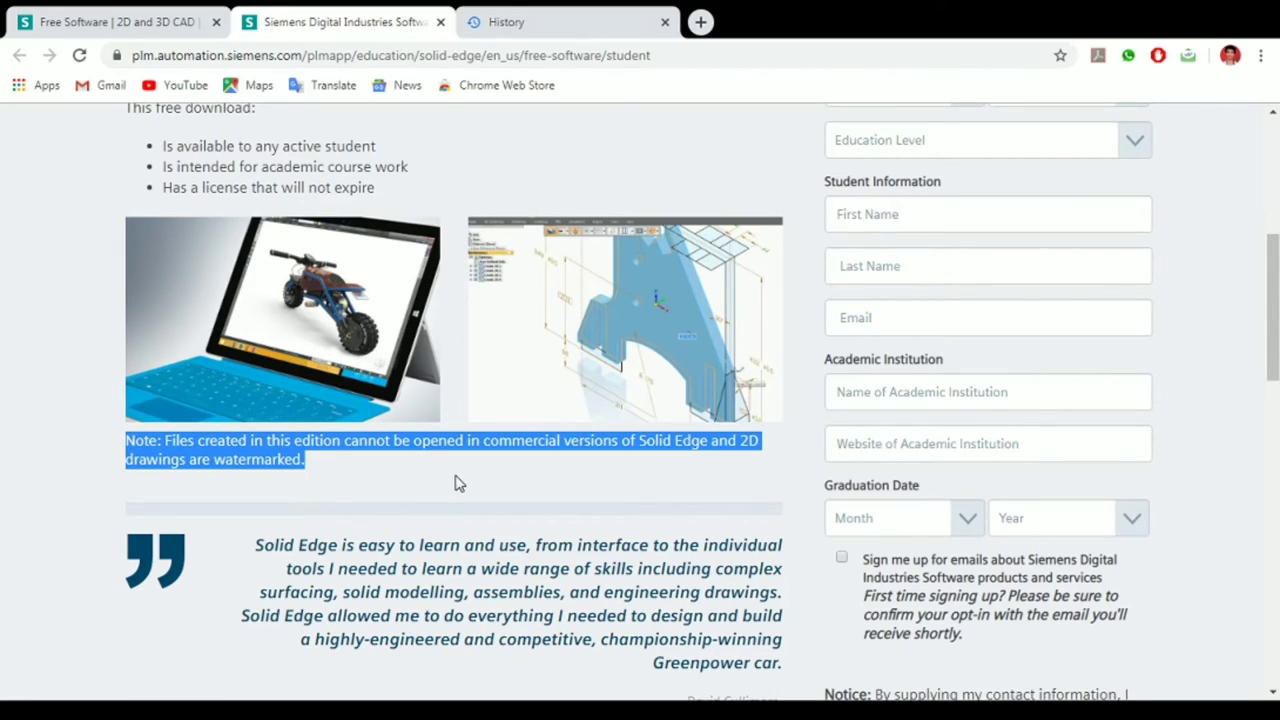
scroll("down", 3)
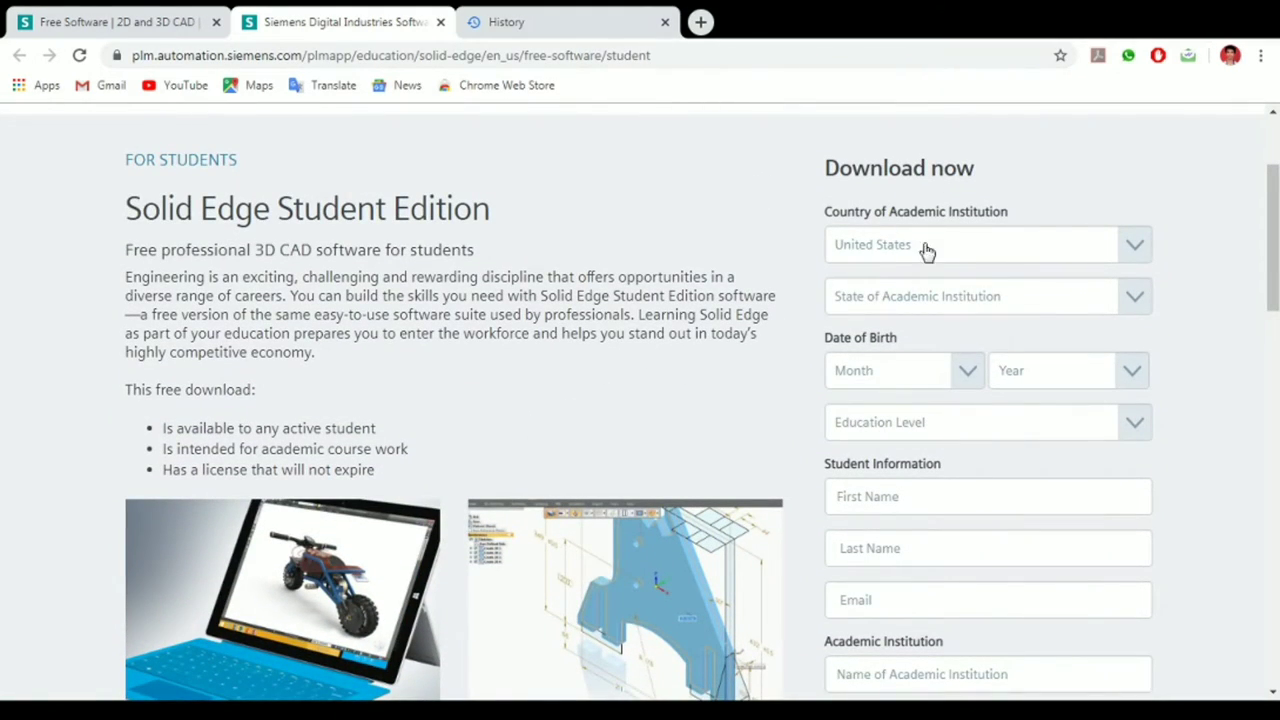
scroll("down", 3)
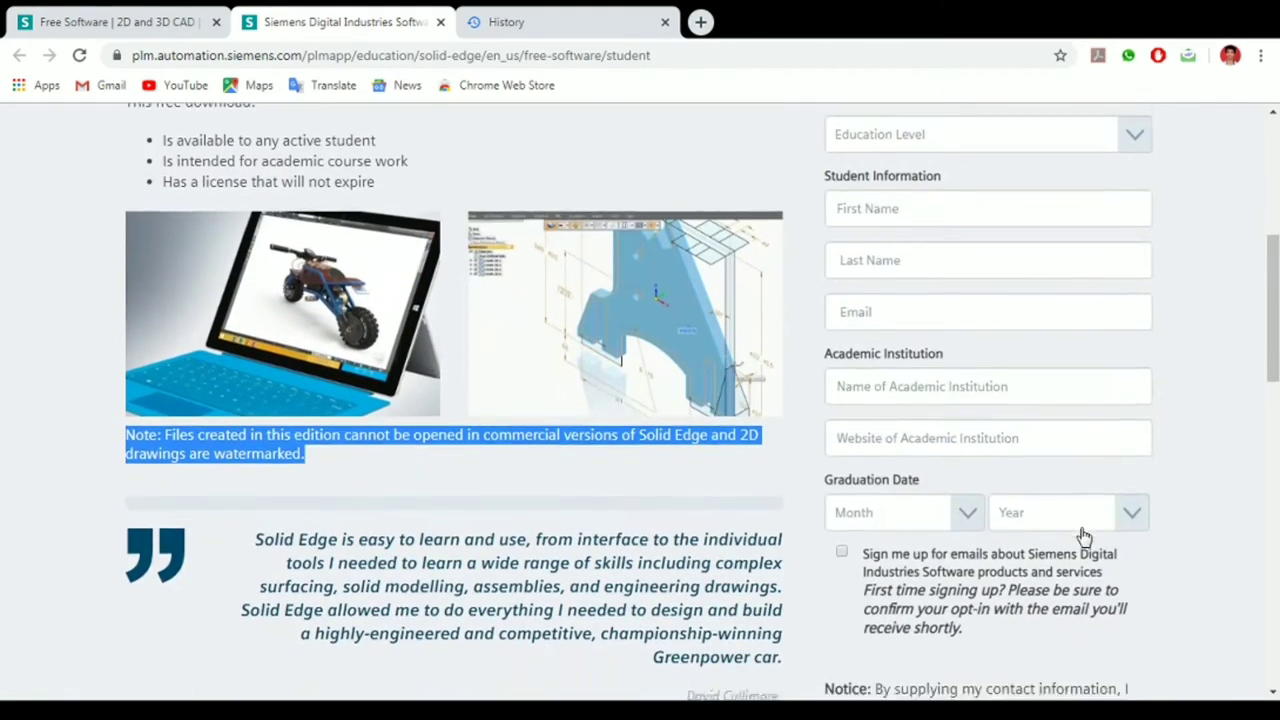
scroll("down", 3)
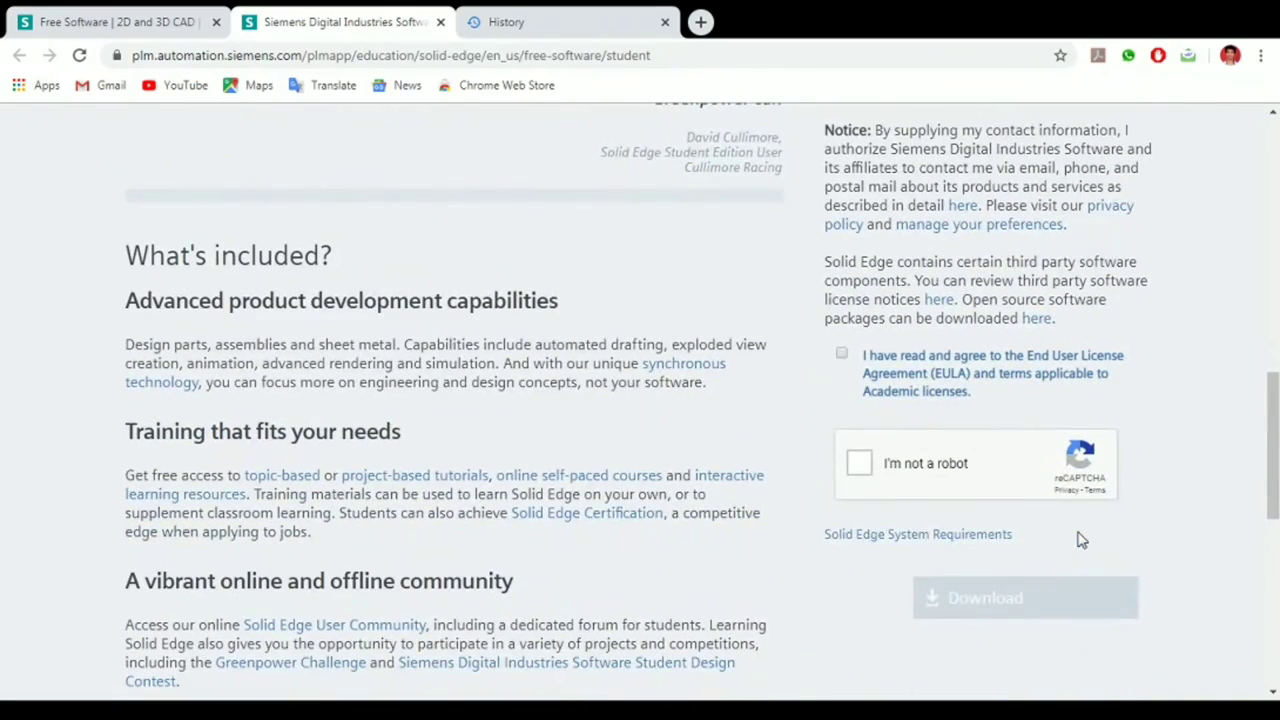
scroll("down", 3)
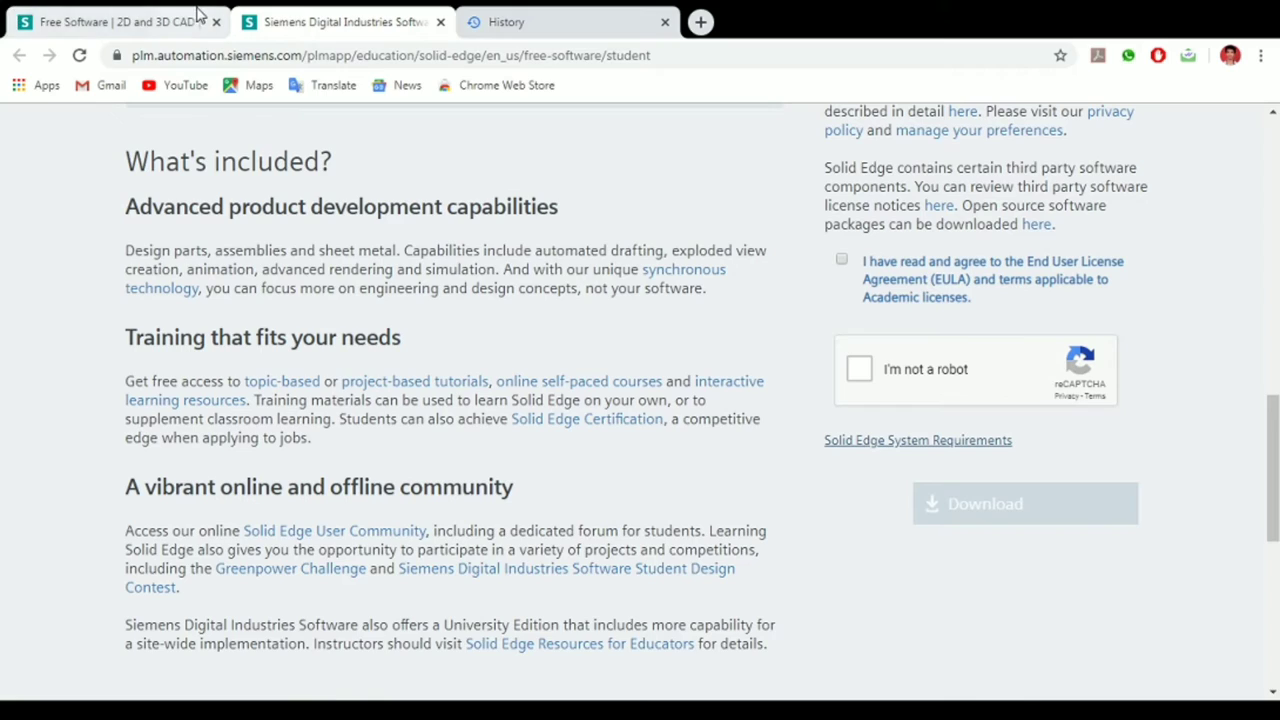
- Review the hardware requirements on the 'Solid Edge System Requirements' page
left_click(917, 440)
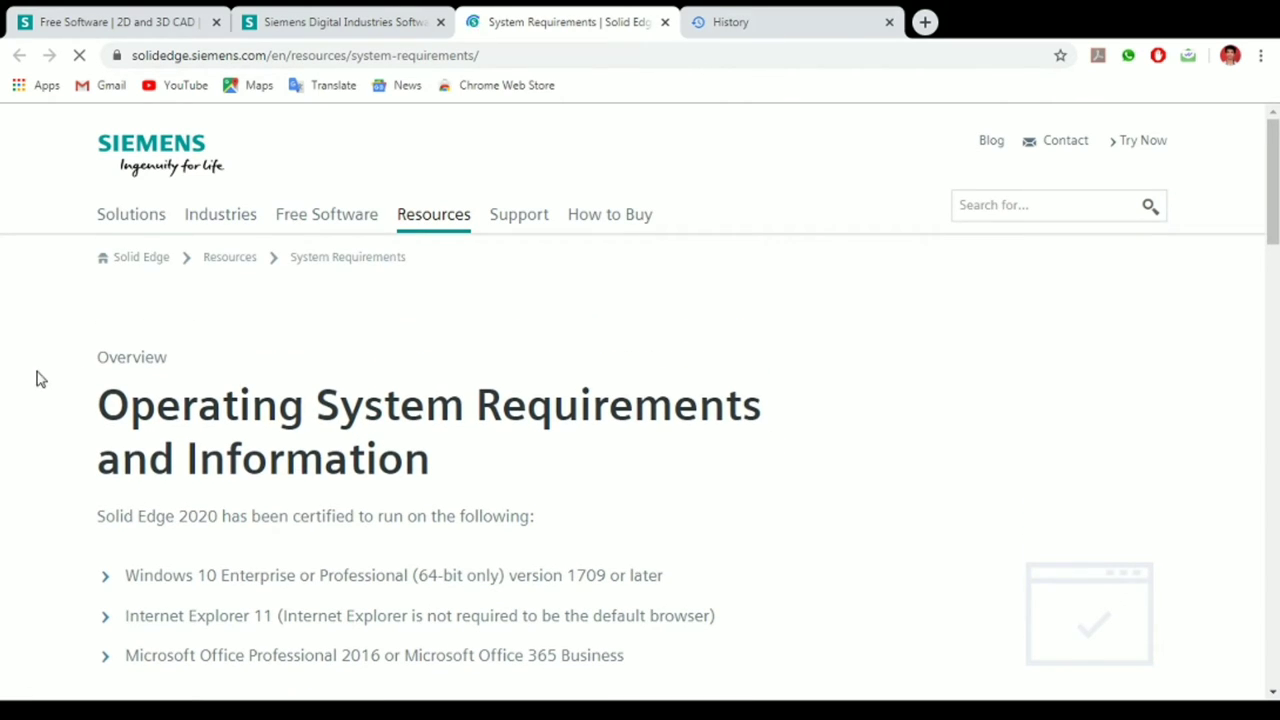
scroll("down", 3)
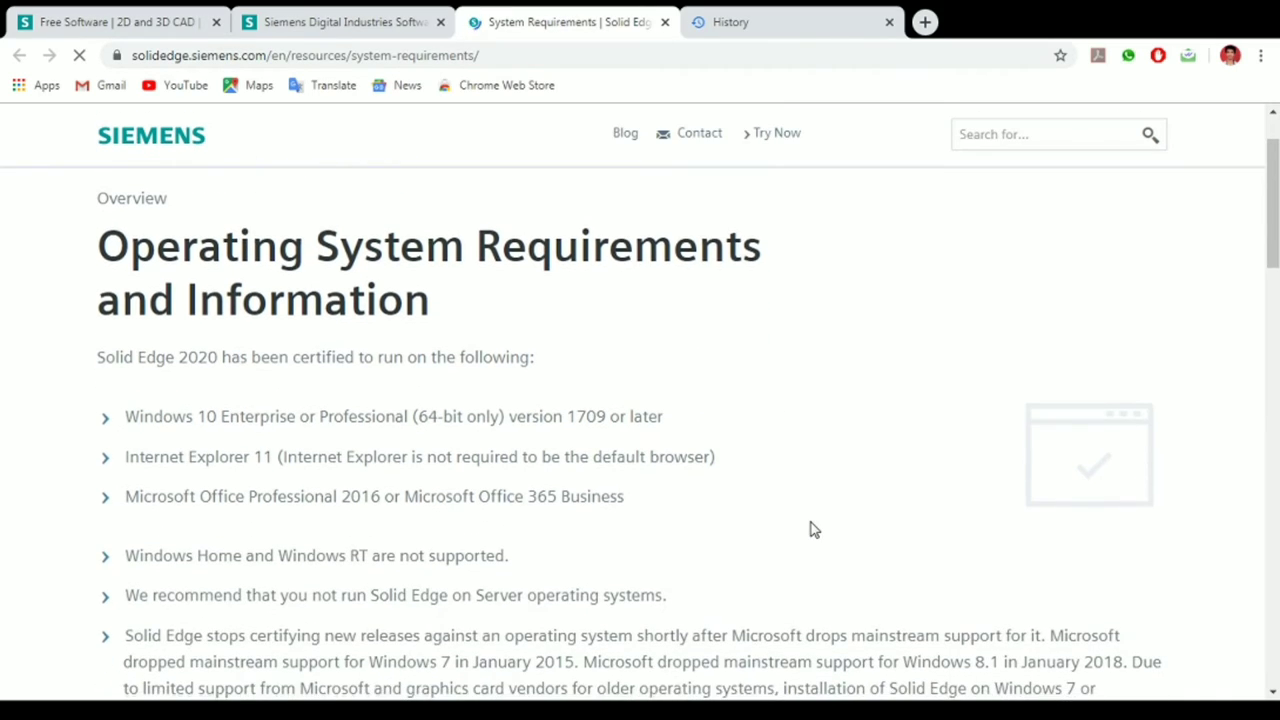
scroll("down", 3)
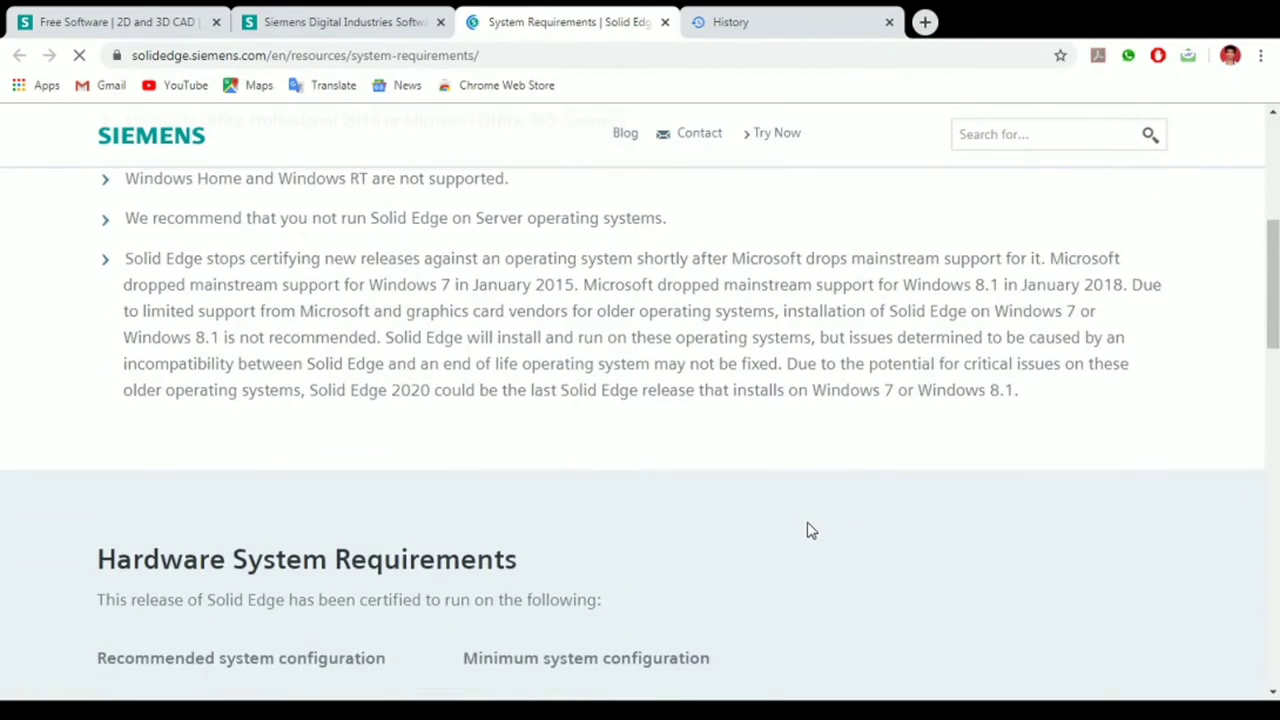
scroll("down", 3)
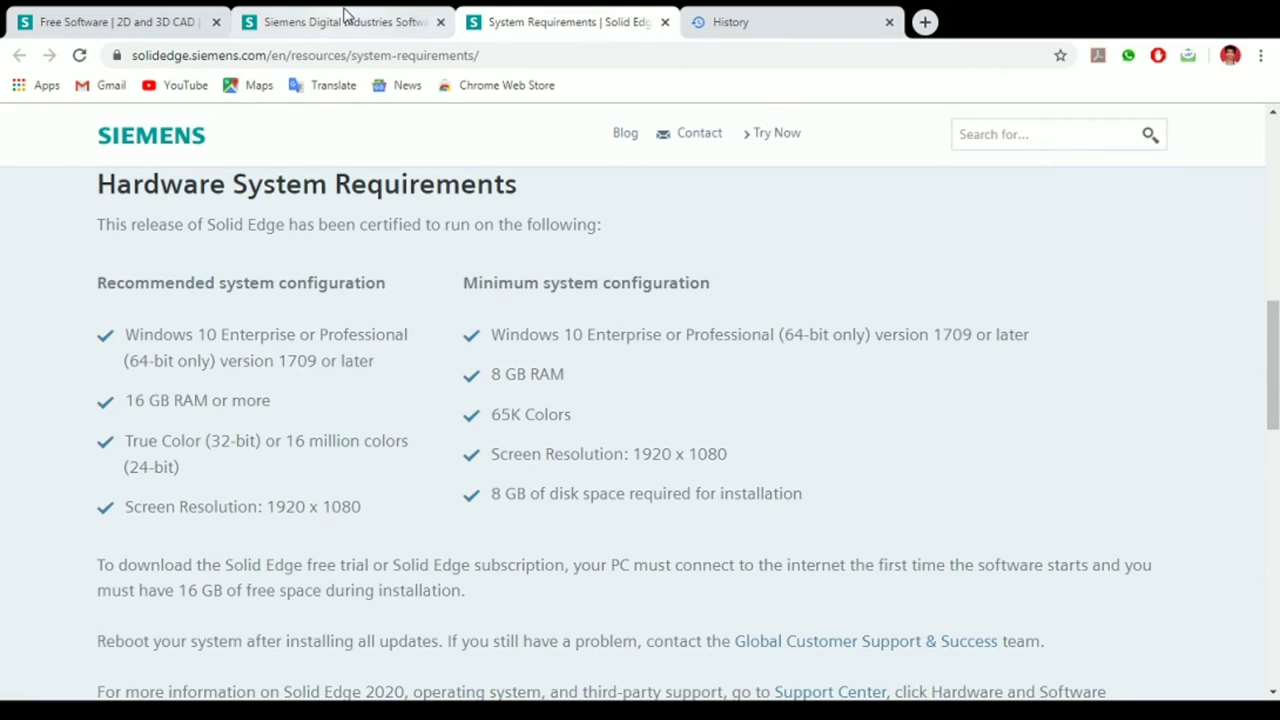
scroll("down", 3)
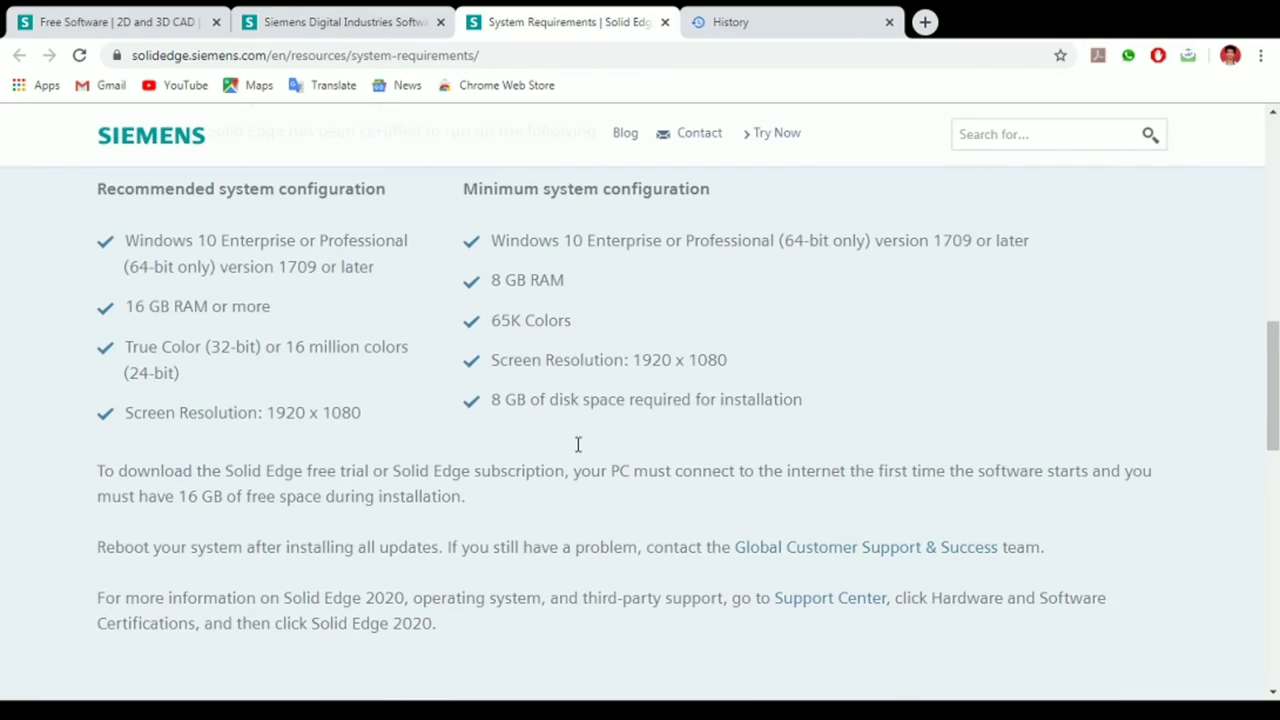
scroll("down", 3)
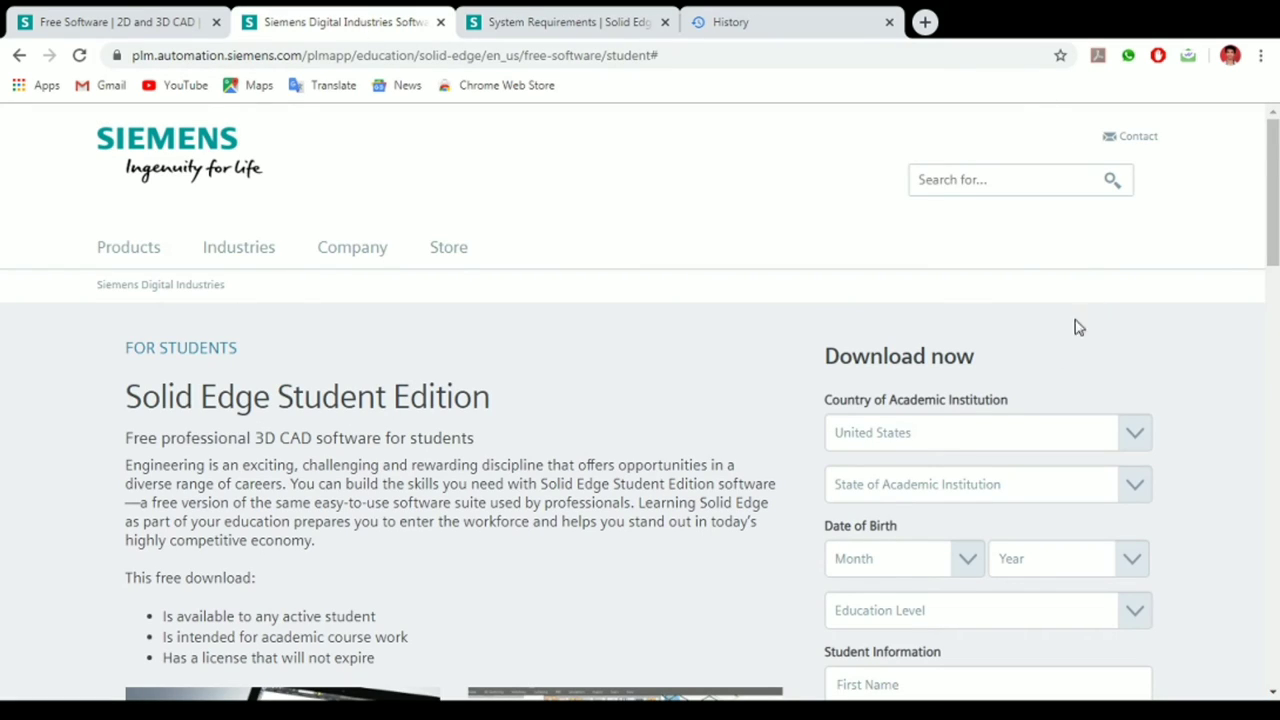
- Tick the 'I have read and agree to the End User License Agreement' checkbox
scroll("down", 3)
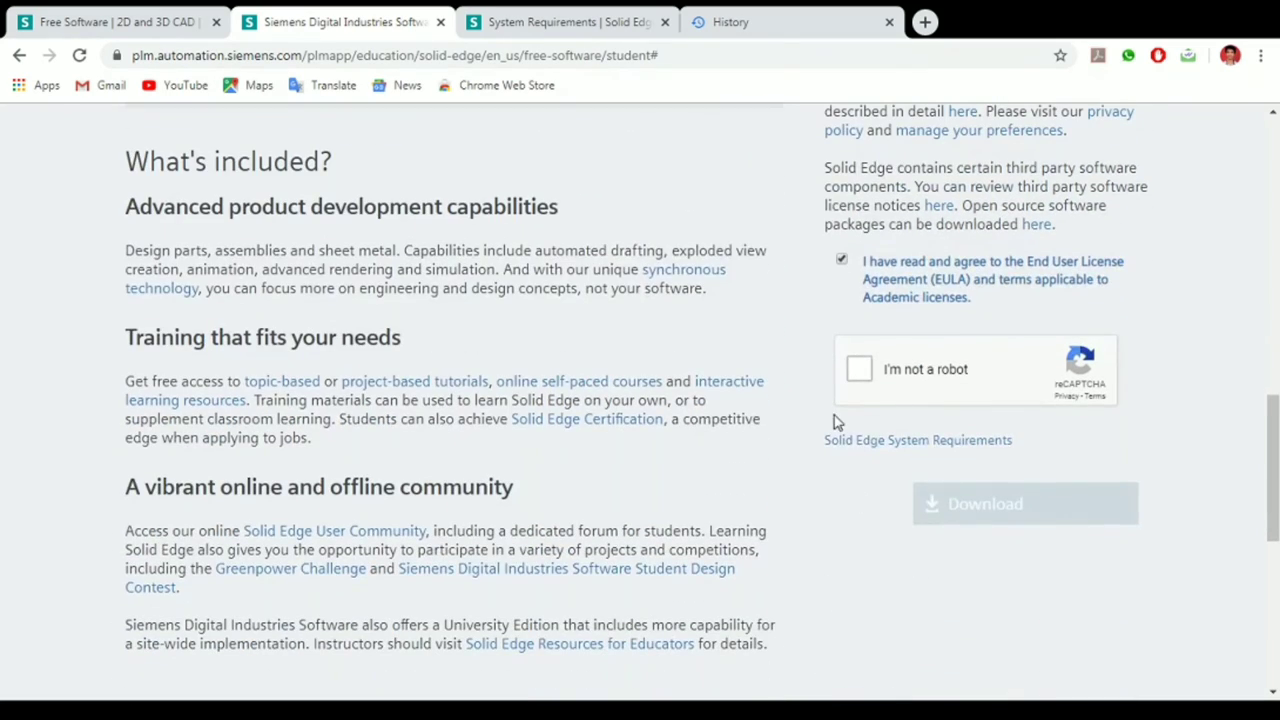
left_click(859, 369)
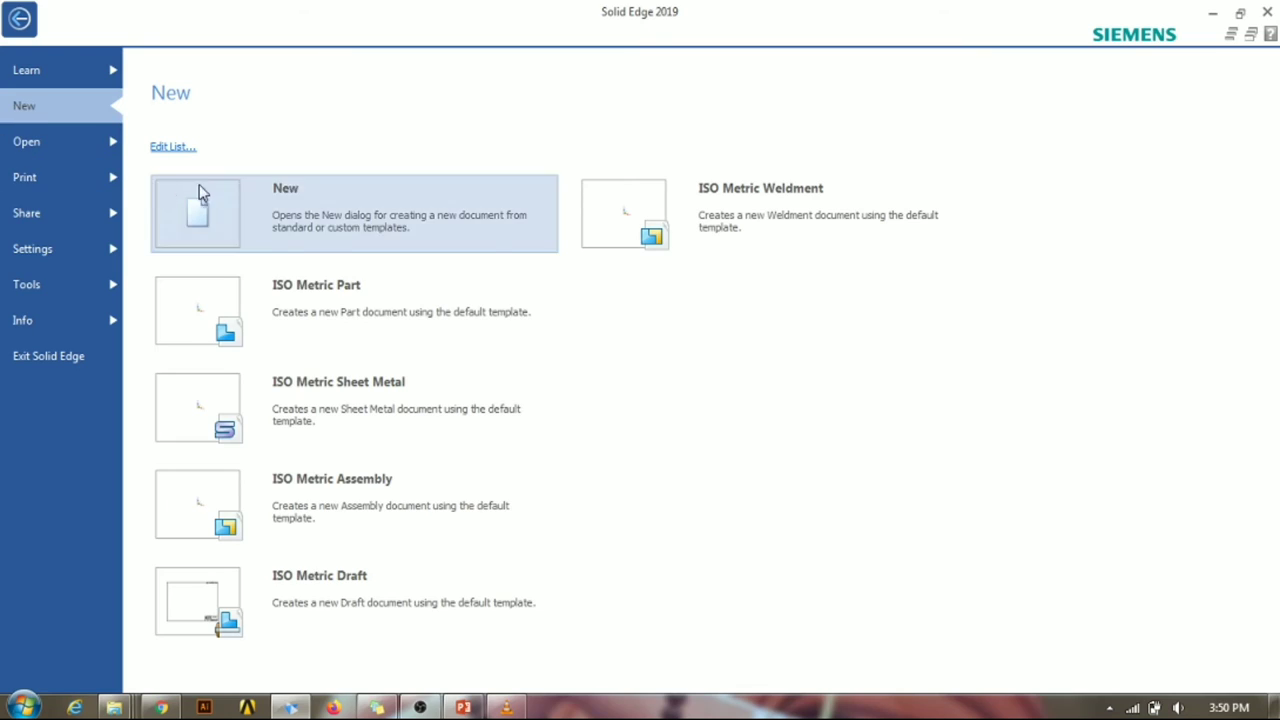
mouse_move(857, 161)
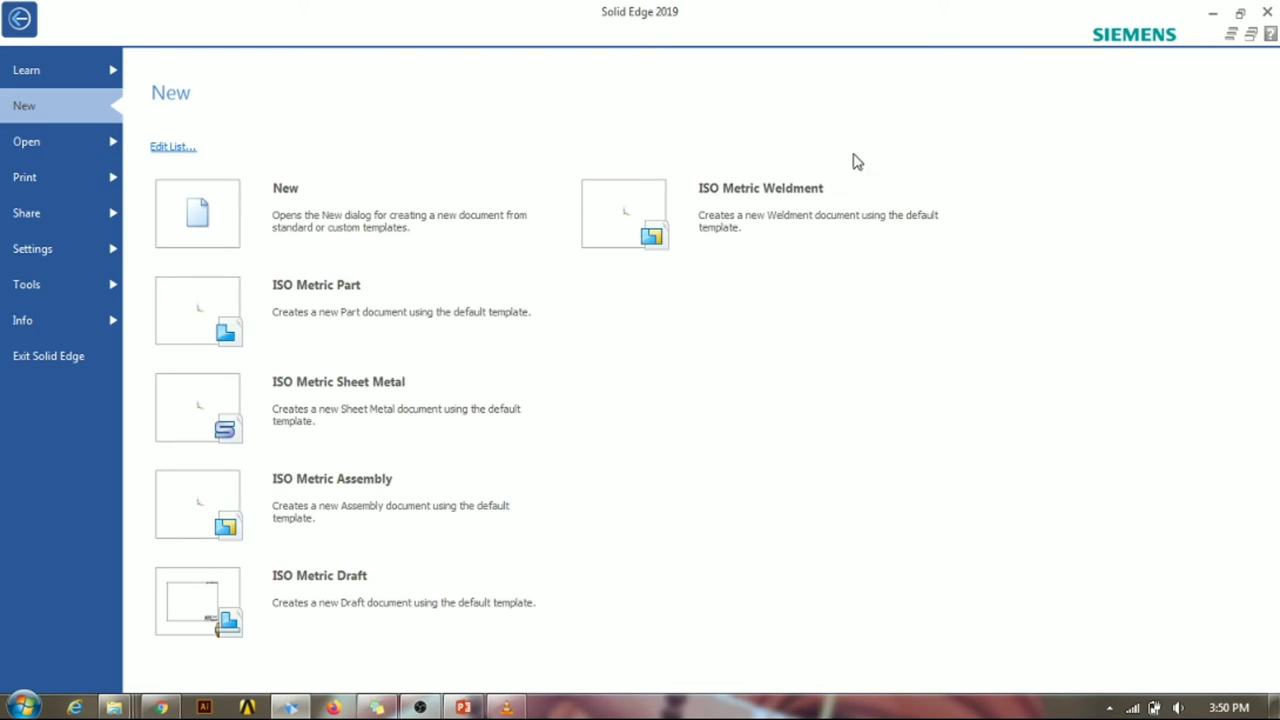
mouse_move(282, 180)
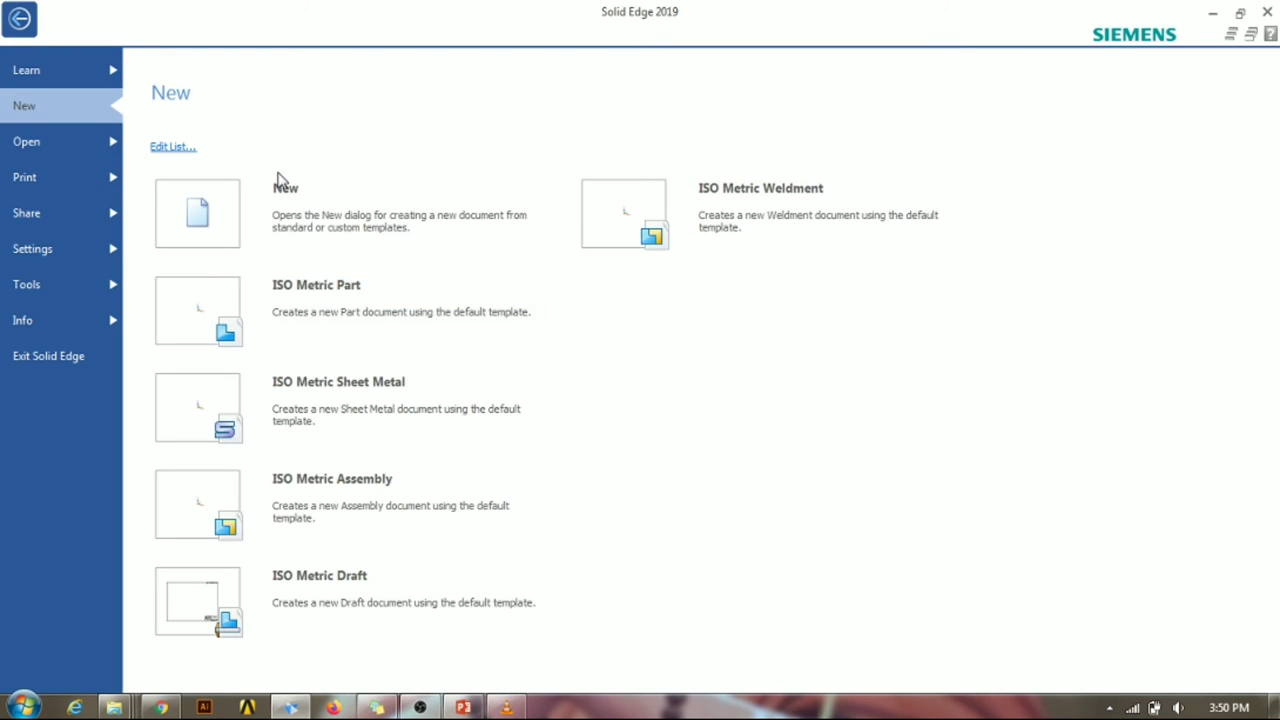
mouse_move(330, 430)
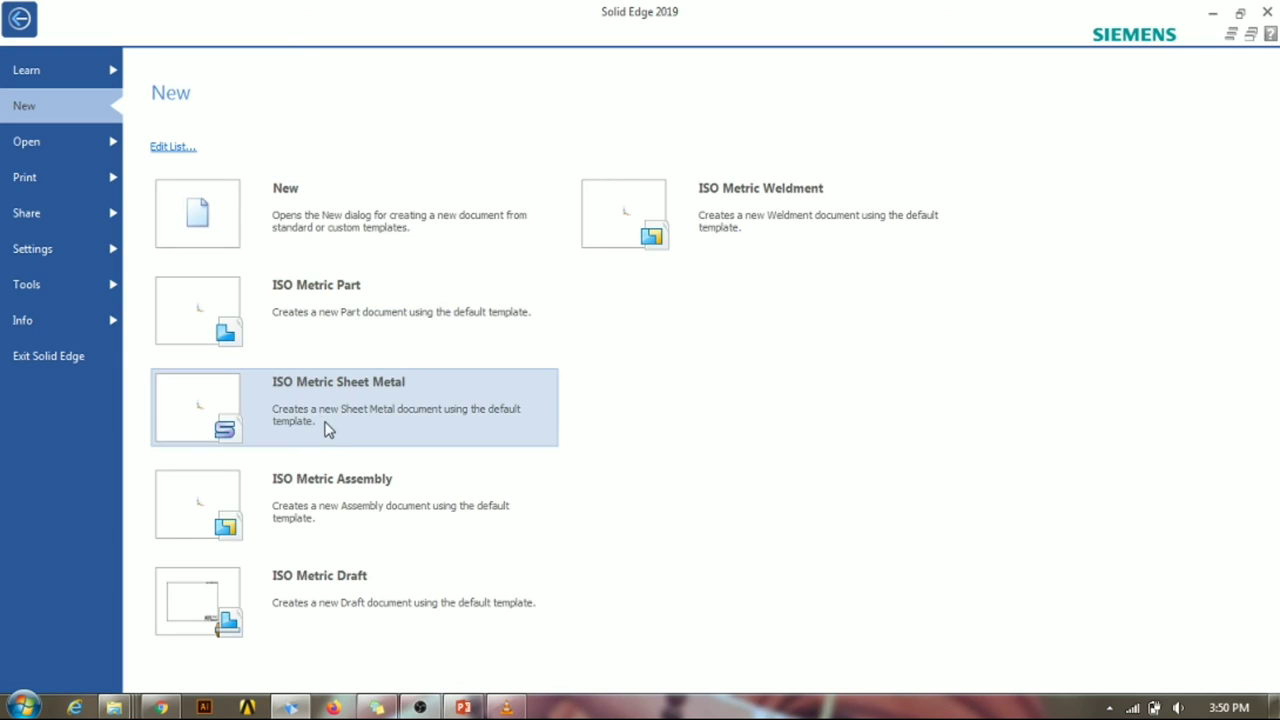
mouse_move(780, 410)
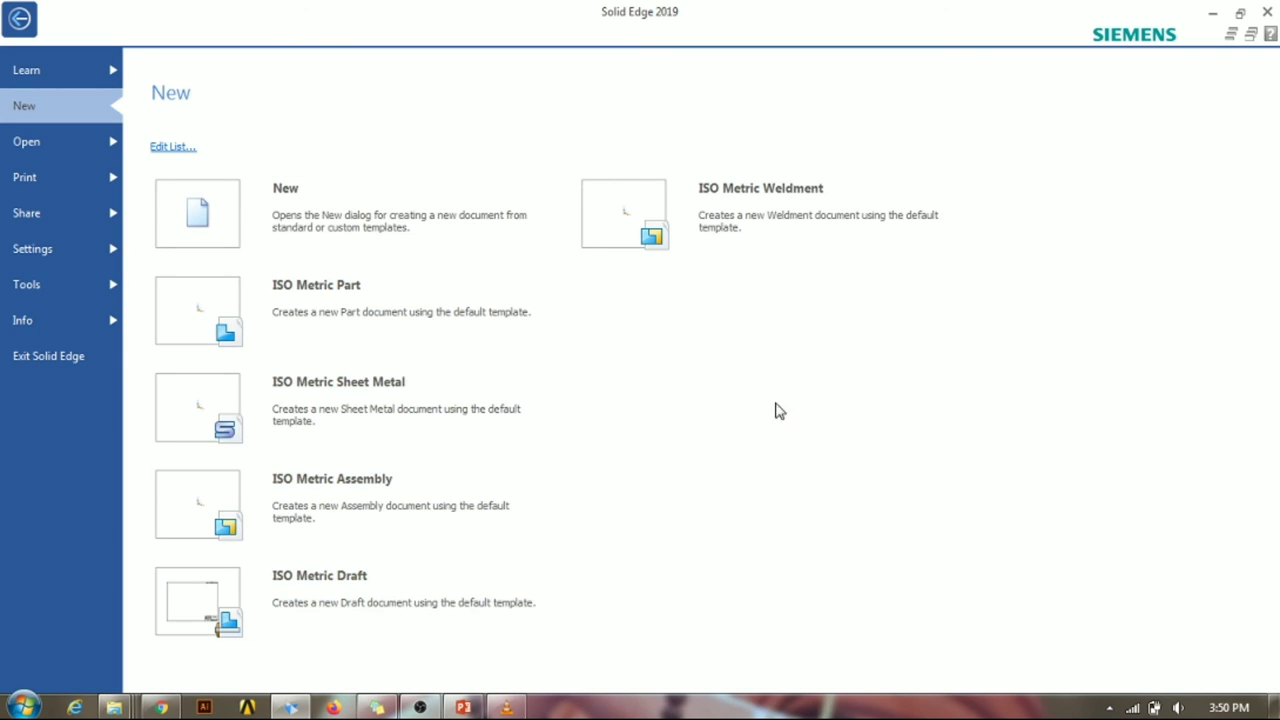
mouse_move(733, 31)
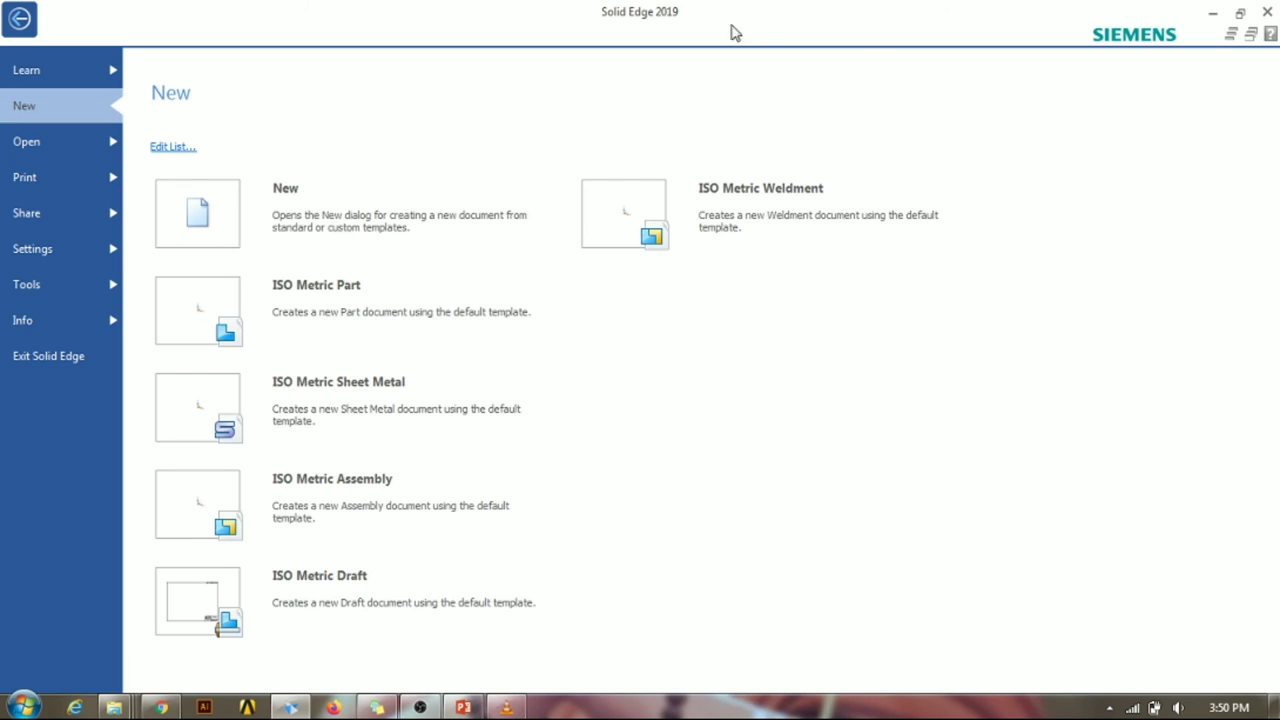
mouse_move(993, 83)
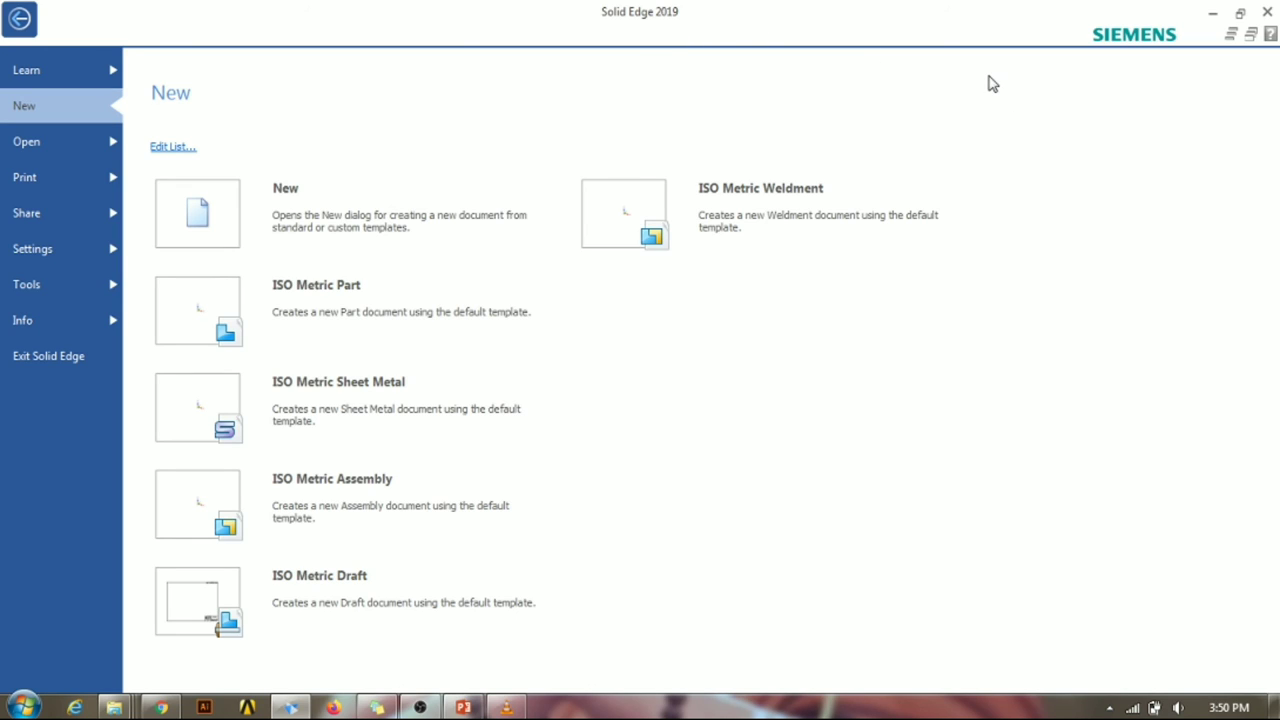